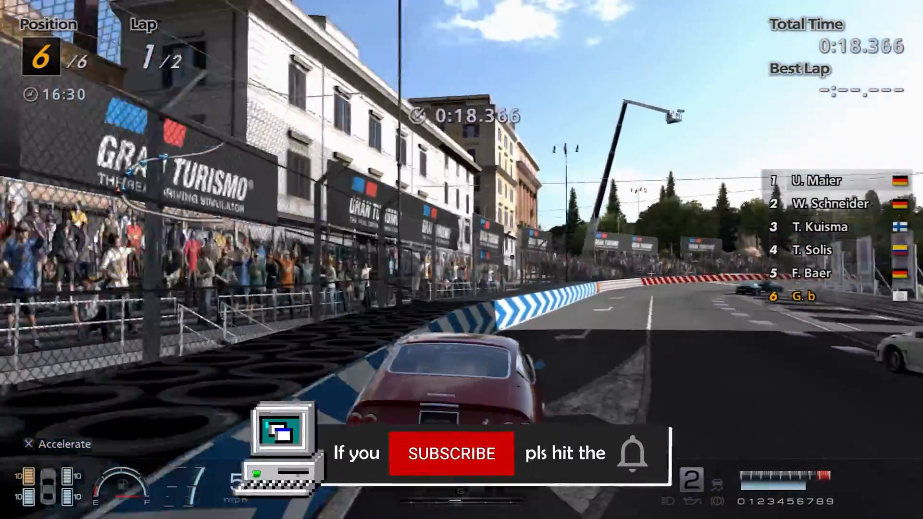
# Step: Set date and time to 31/3/2024 14:32 in Settings, then confirm the entered user name
pyautogui.click(451, 452)
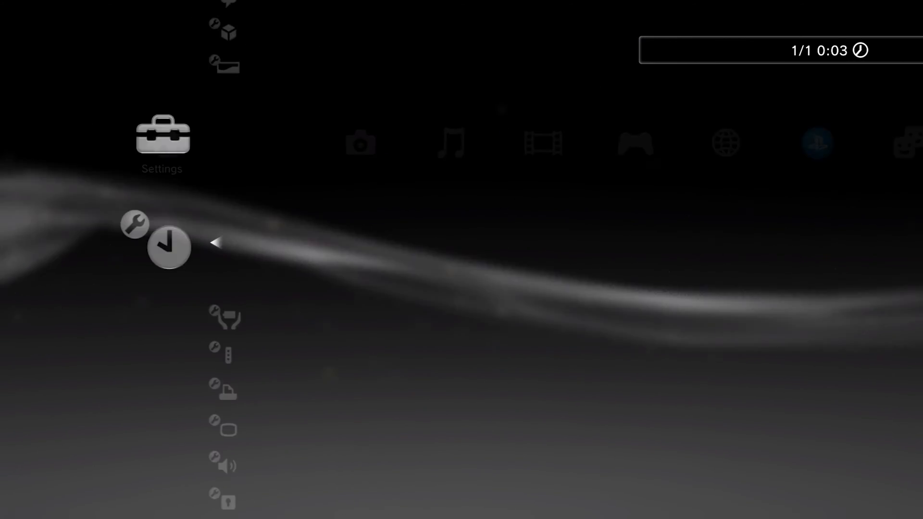
pyautogui.click(170, 243)
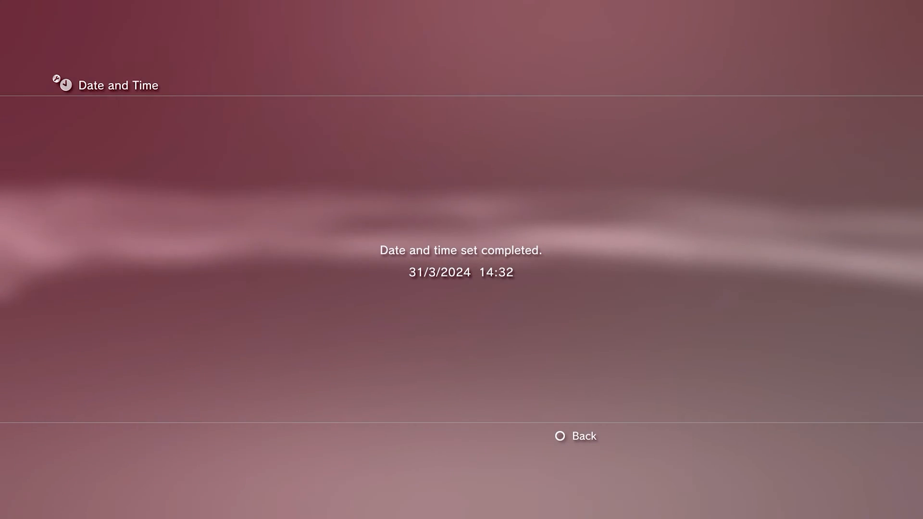
pyautogui.click(574, 437)
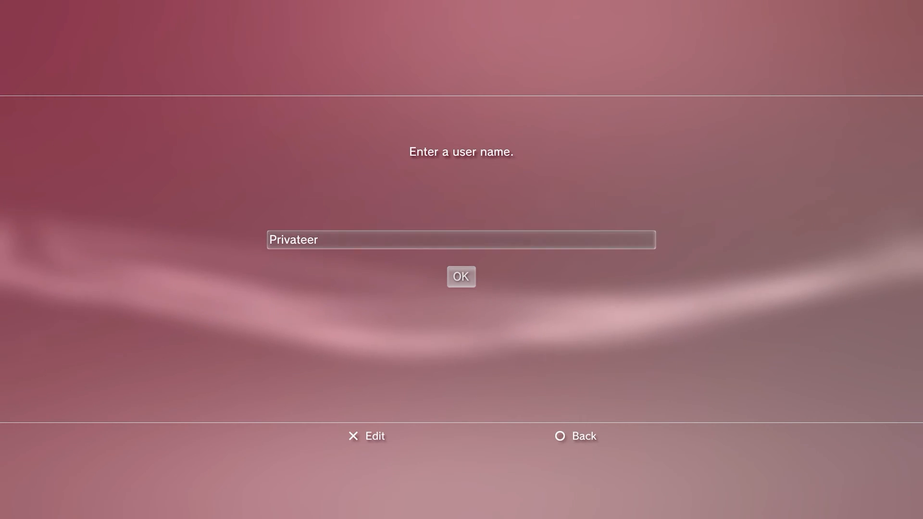
pyautogui.click(460, 276)
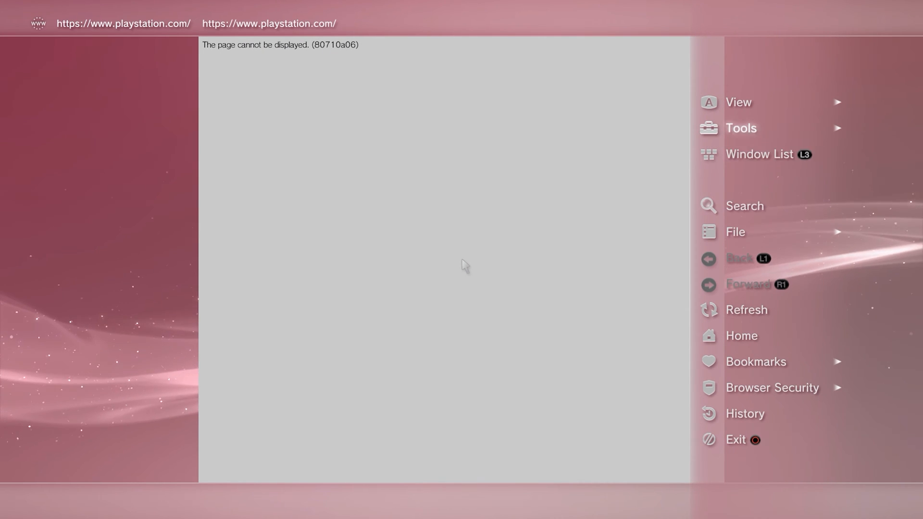
# Step: Delete the browser's stored cookies from the Tools menu
pyautogui.click(741, 128)
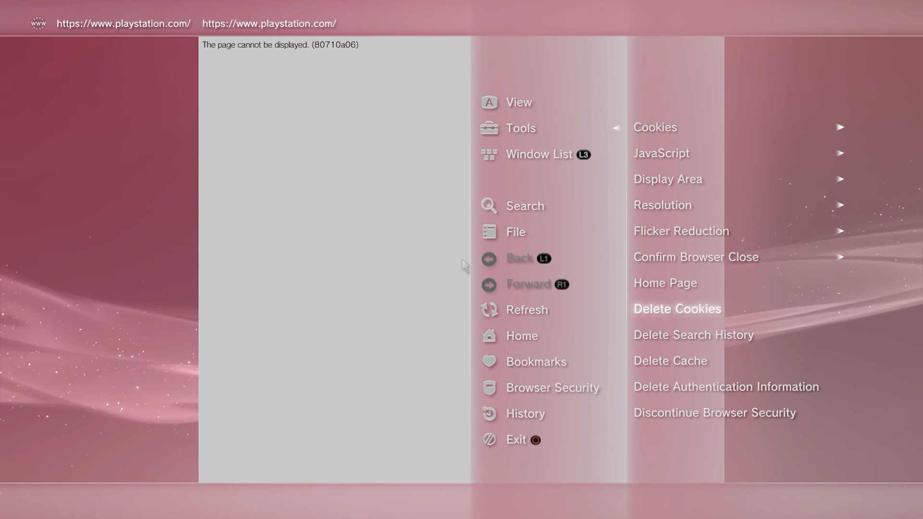
pyautogui.click(676, 308)
pyautogui.write('http://ps3toolse')
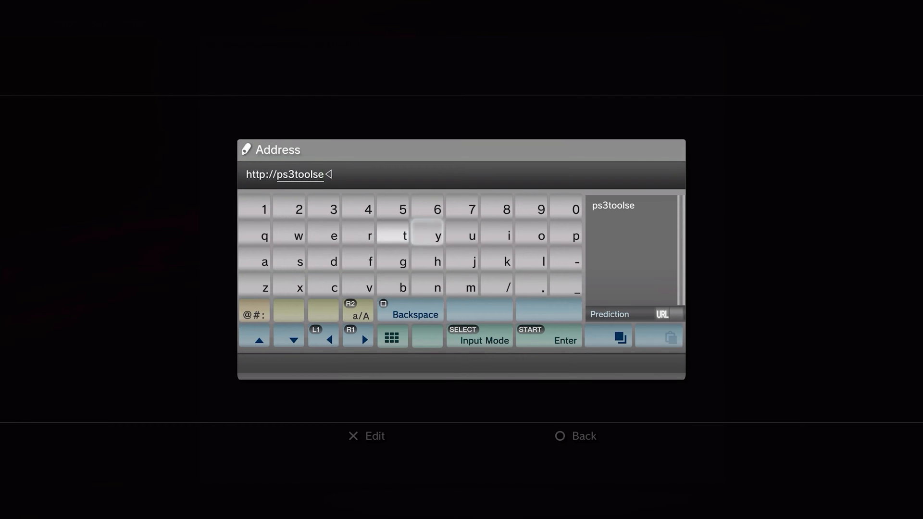
pyautogui.click(405, 235)
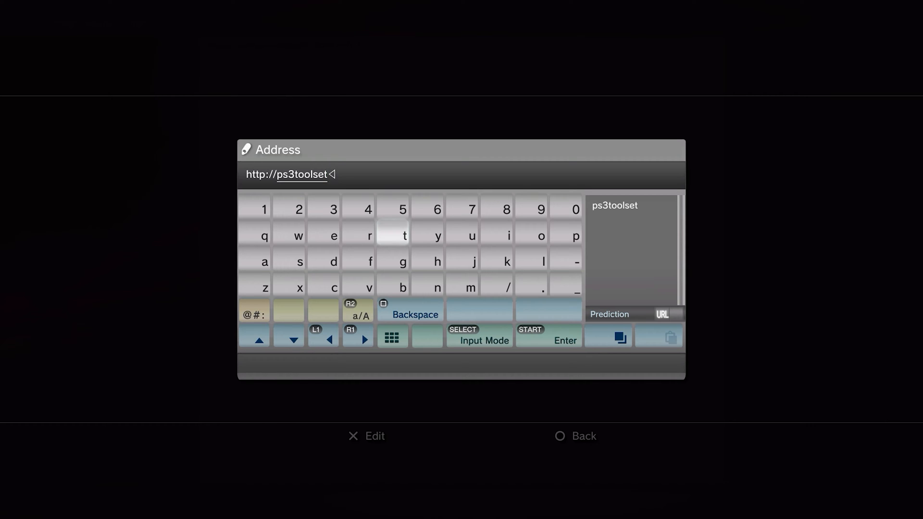
pyautogui.click(530, 287)
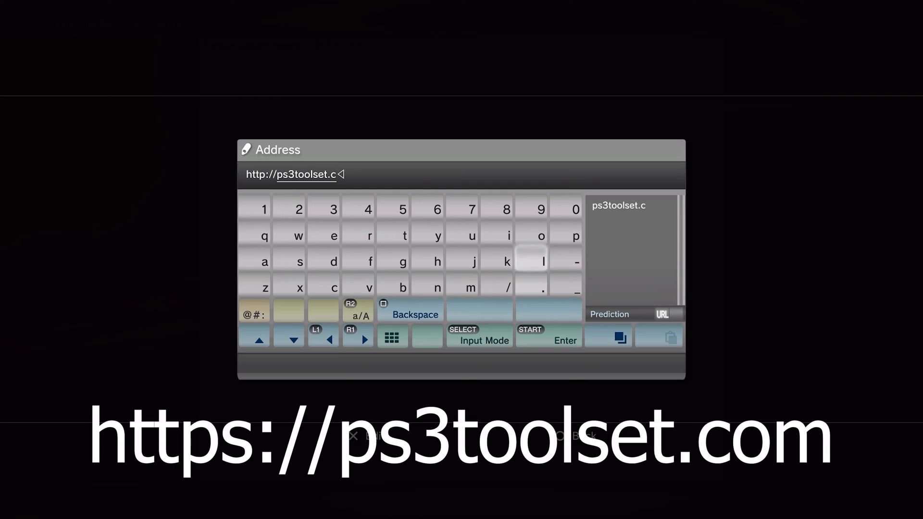
pyautogui.click(470, 288)
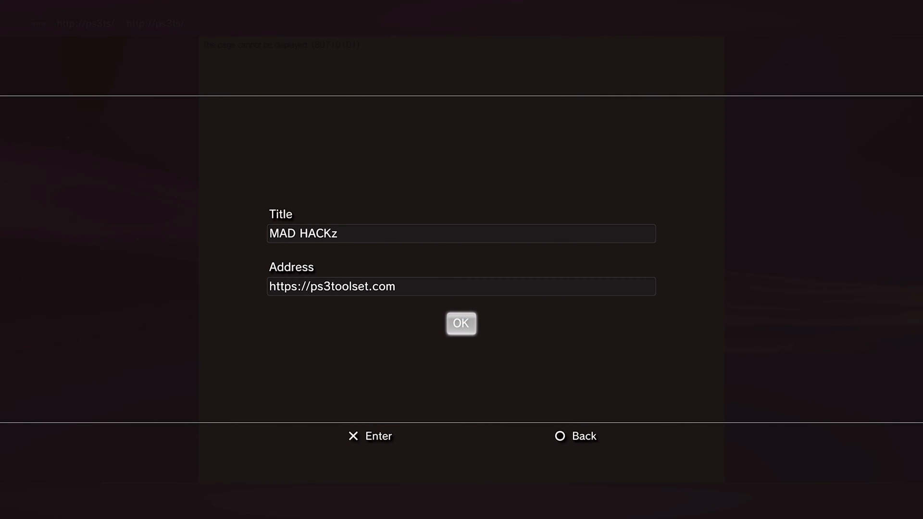
# Step: Save the MAD HACKz bookmark, load PS3 Toolset, dismiss the donation notice and go to System Manager
pyautogui.click(460, 323)
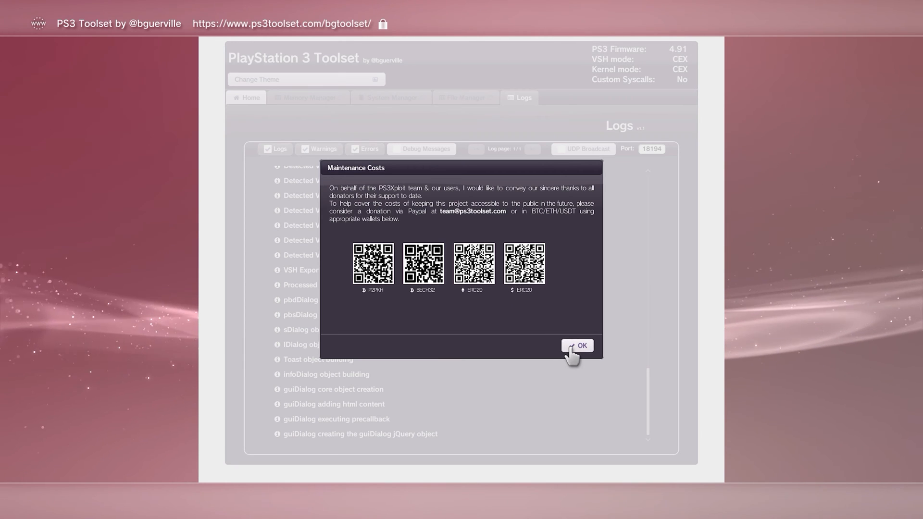
pyautogui.click(577, 345)
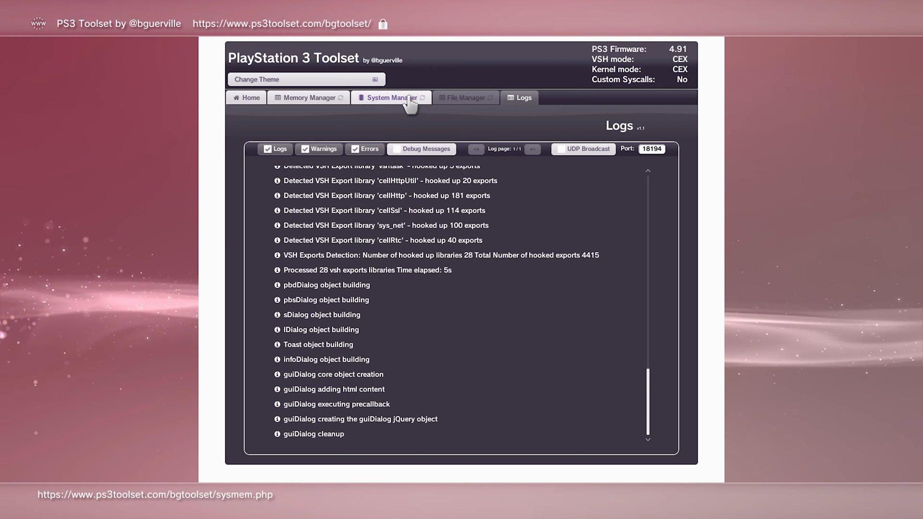
pyautogui.click(390, 98)
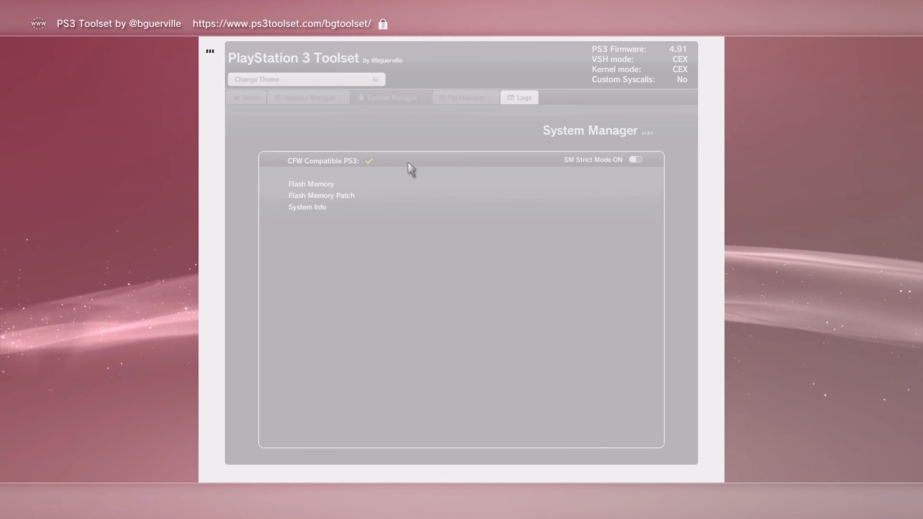
# Step: Dump the Flash Memory to dump.bin on the /dev_usb000 USB drive
pyautogui.click(306, 207)
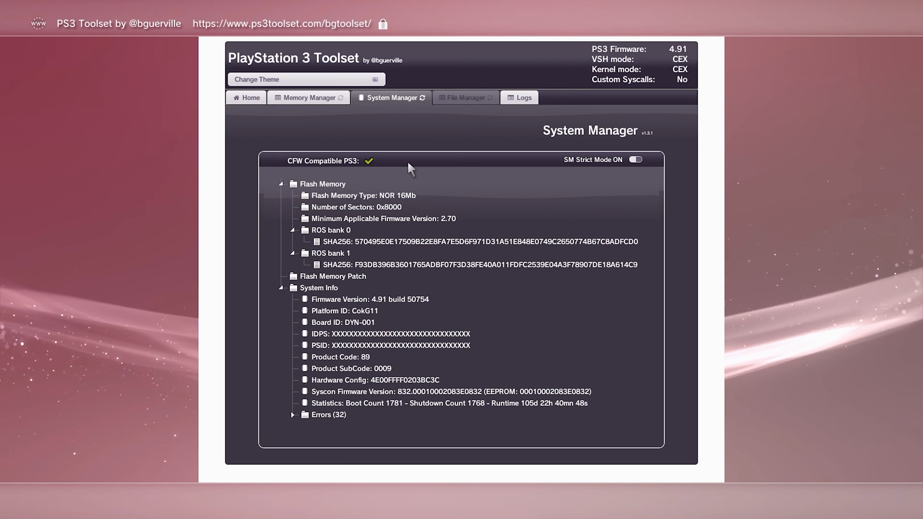
pyautogui.moveTo(346, 172)
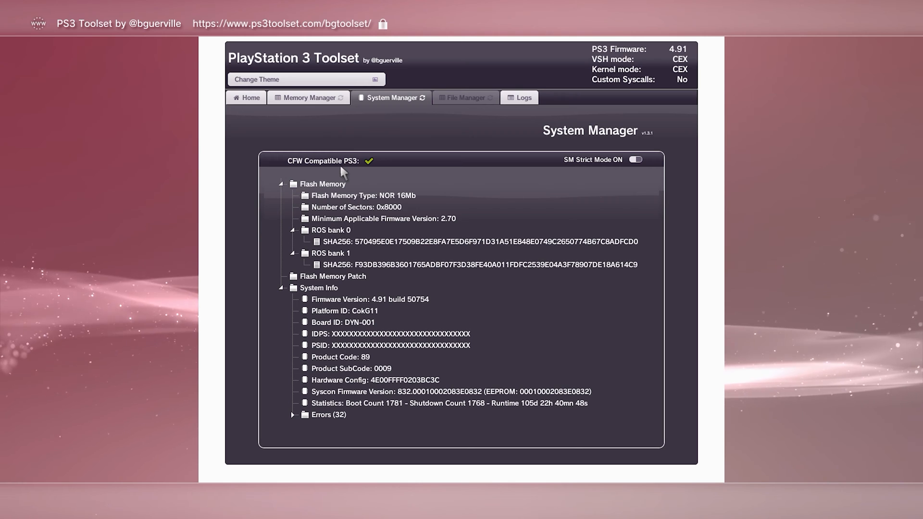
pyautogui.rightClick(323, 183)
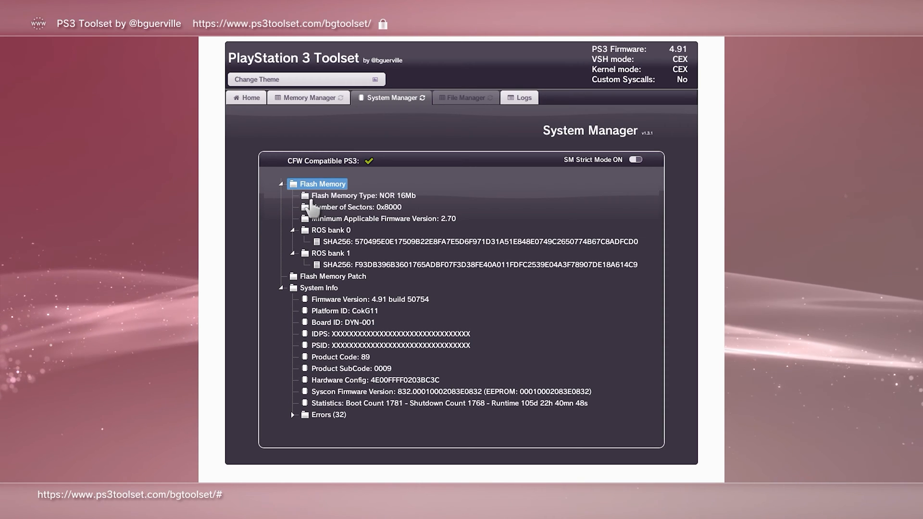
pyautogui.click(323, 184)
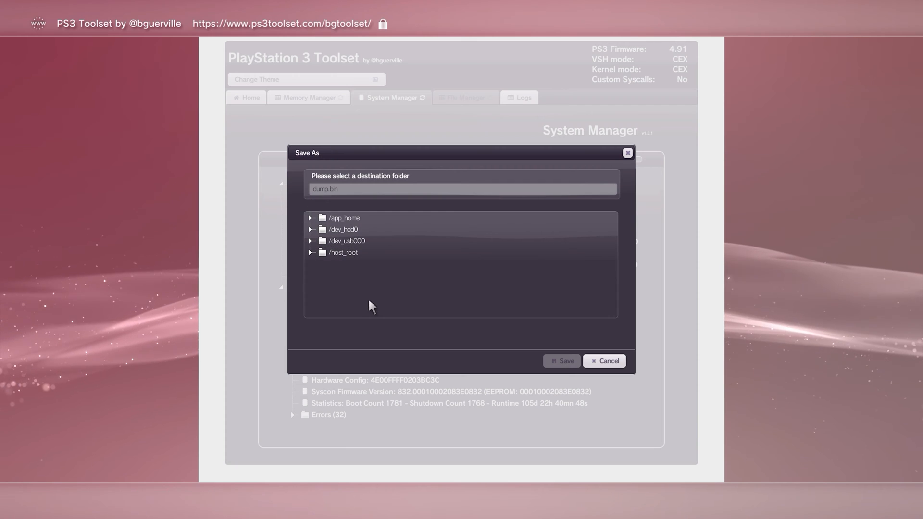
pyautogui.moveTo(371, 265)
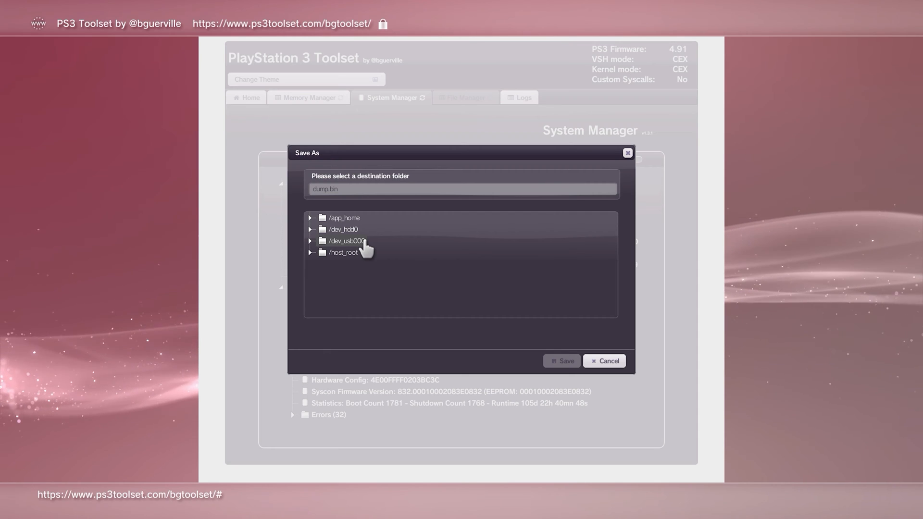
pyautogui.click(603, 360)
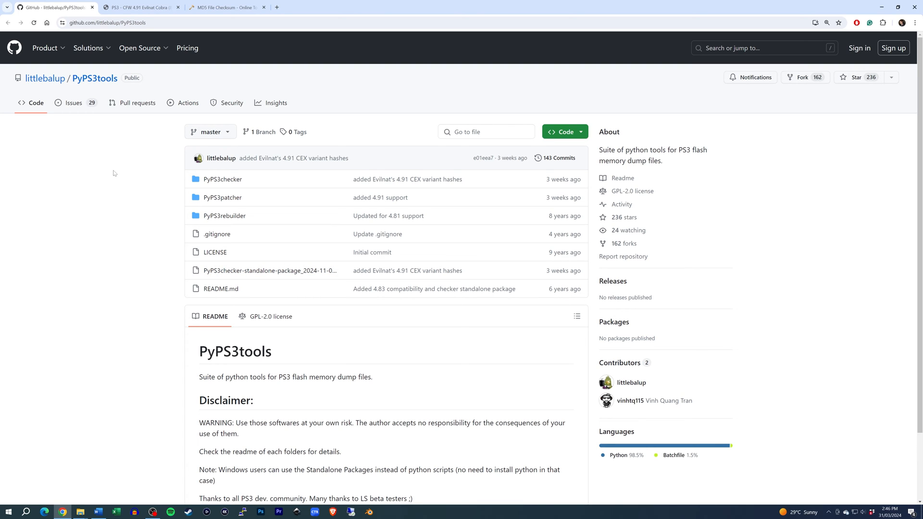
pyautogui.moveTo(271, 270)
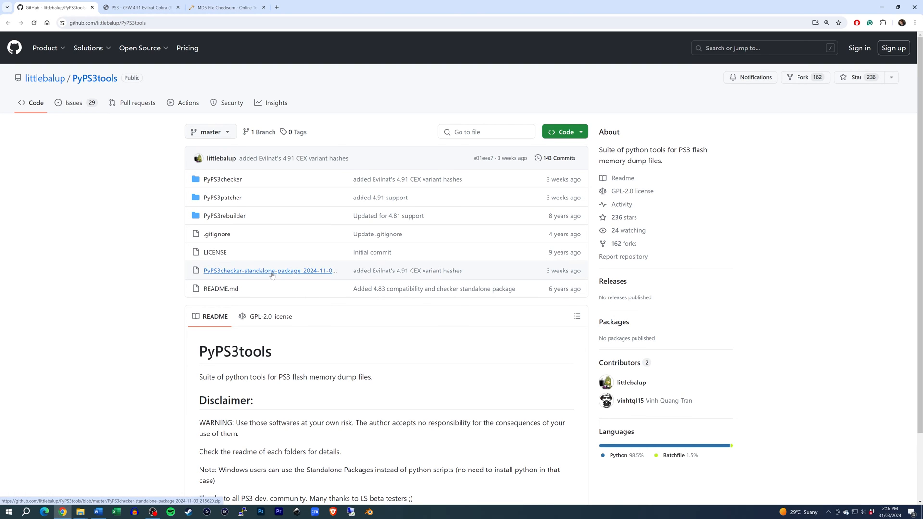
# Step: Download the raw PyPS3checker-standalone-package_2024-11-03_215620.zip from the PyPS3tools repository
pyautogui.click(269, 270)
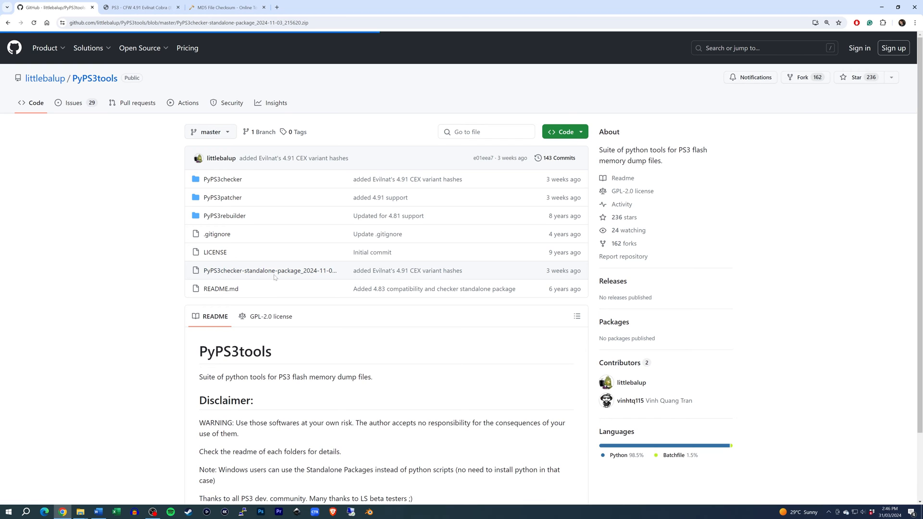
pyautogui.click(270, 270)
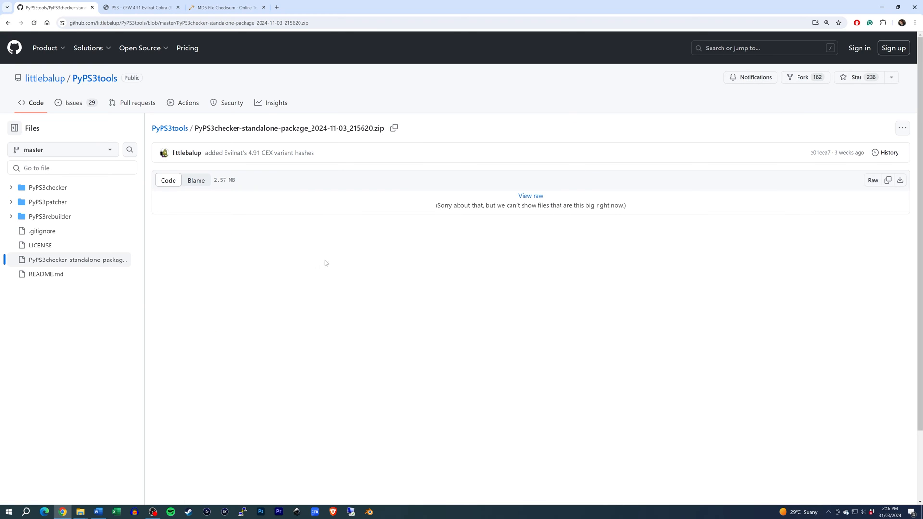
pyautogui.moveTo(900, 179)
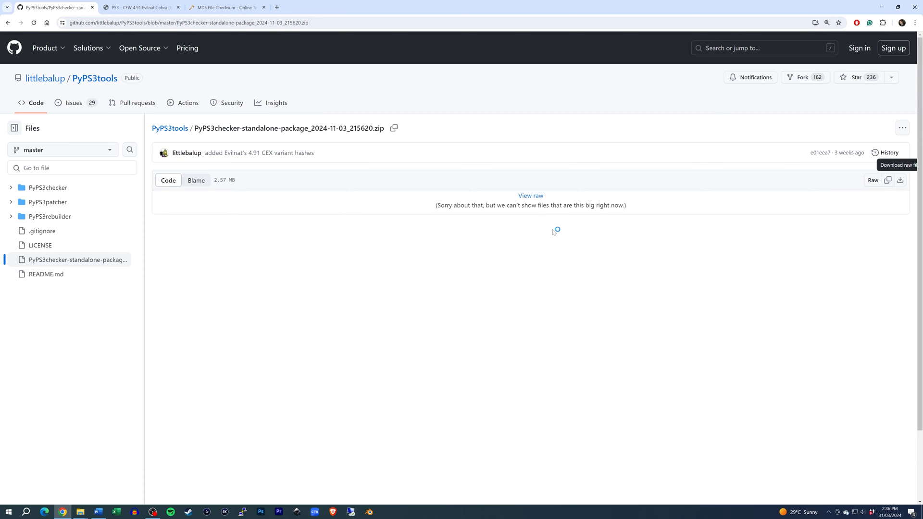
pyautogui.click(900, 180)
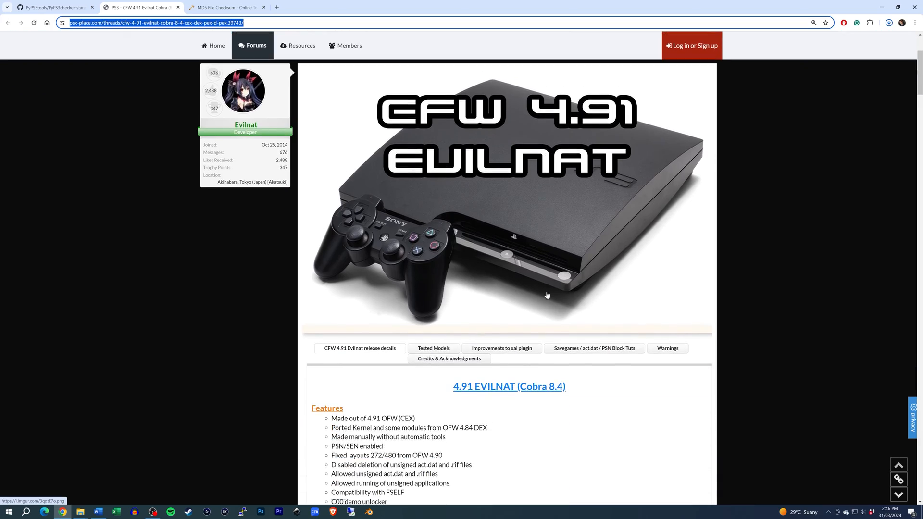
# Step: Scroll the CFW 4.91 Evilnat thread past the changelog to the Cobra 8.4 download links
pyautogui.scroll(-3)
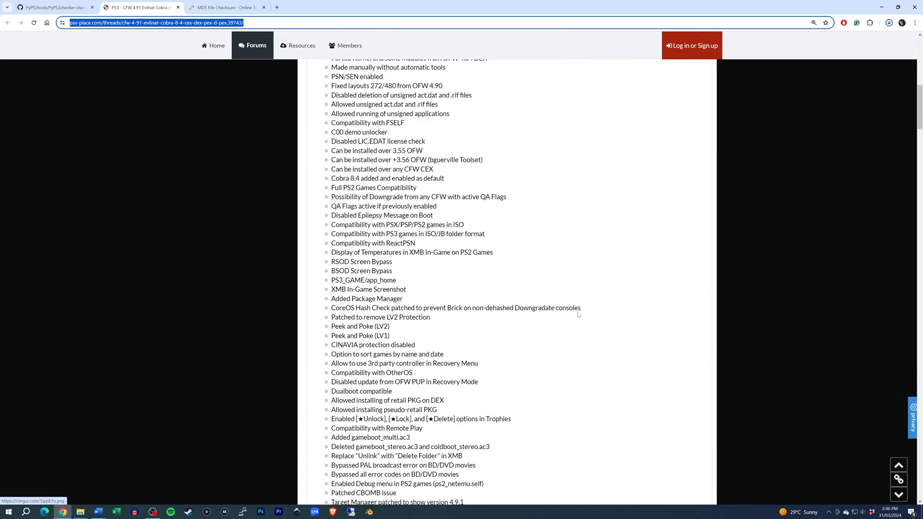
pyautogui.scroll(-3)
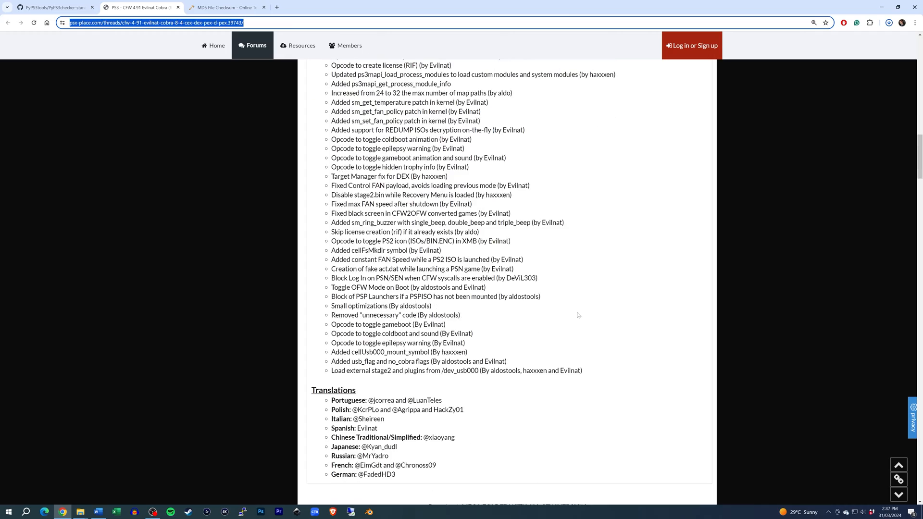
pyautogui.scroll(-3)
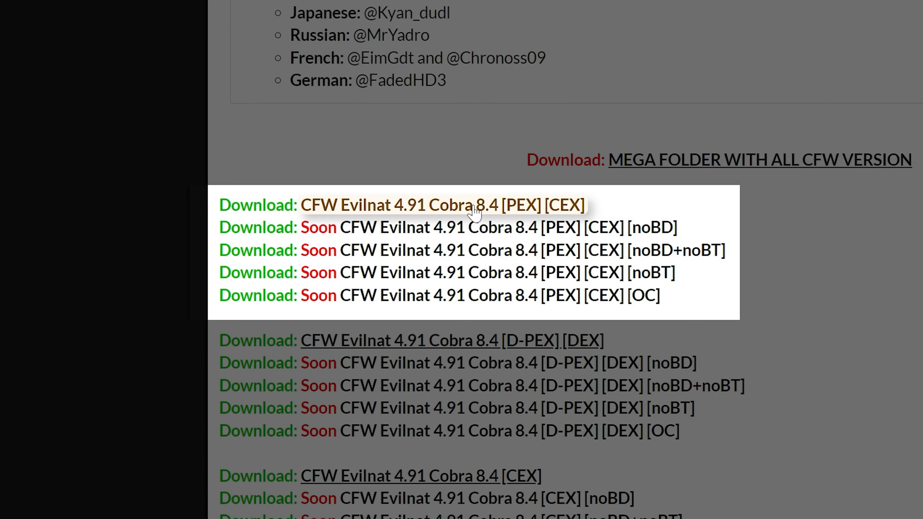
pyautogui.scroll(-3)
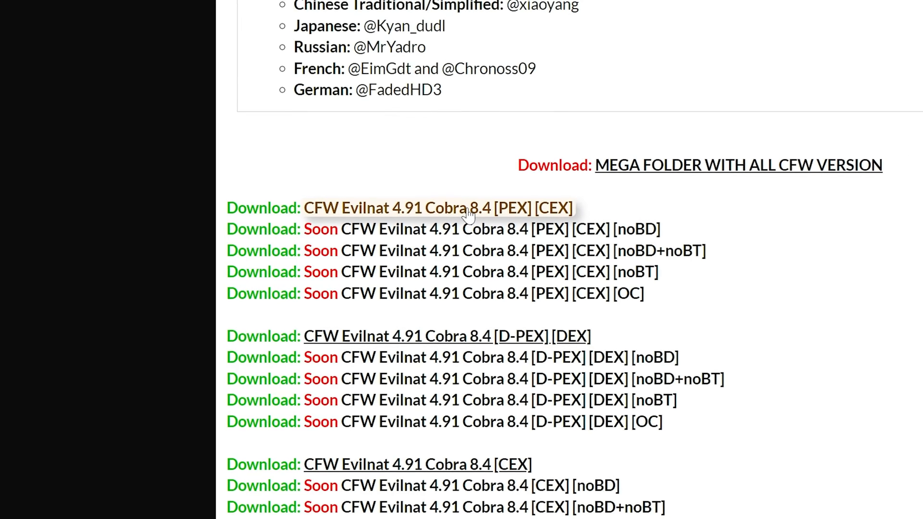
pyautogui.scroll(-3)
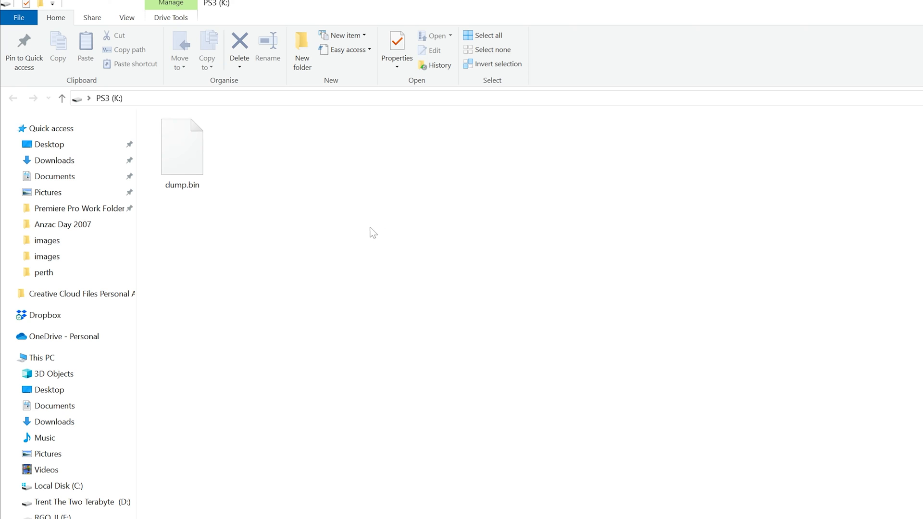
# Step: Copy dump.bin from PS3 (K:) into the PyPS3checker folder and run the drag&drop checker on it
pyautogui.click(182, 145)
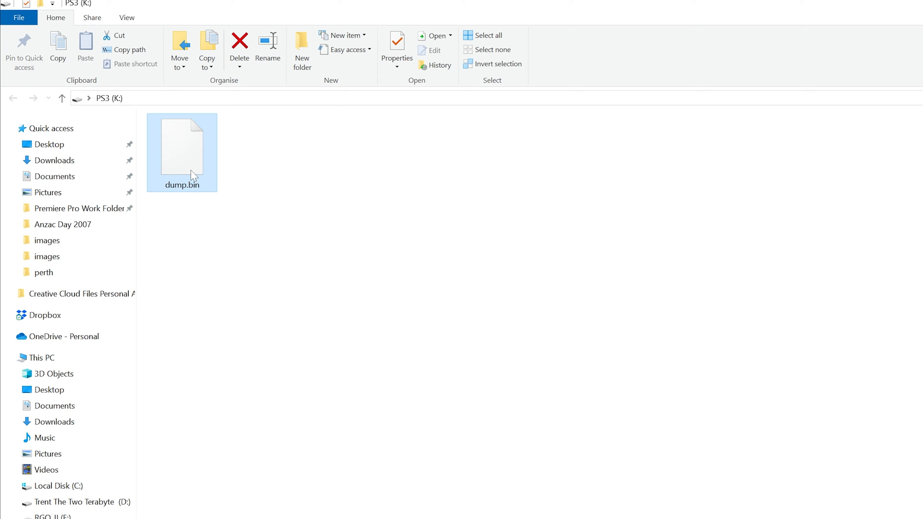
pyautogui.rightClick(182, 147)
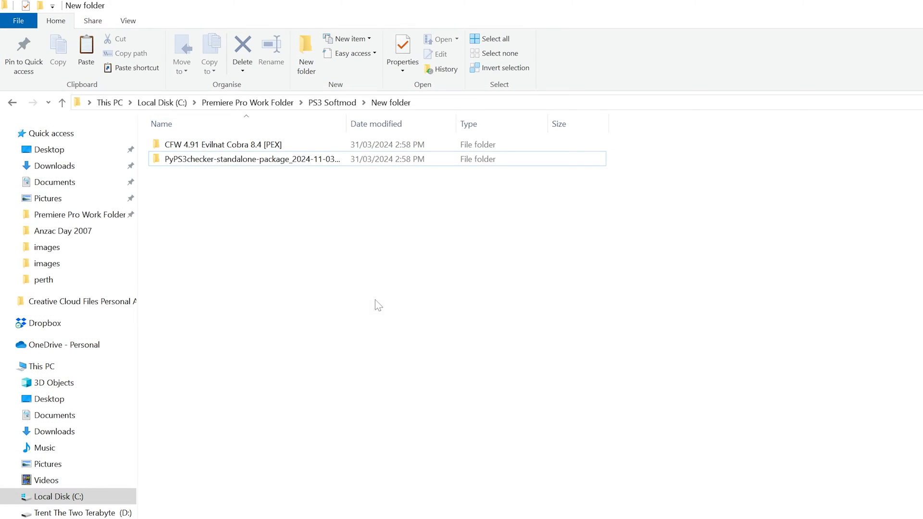
pyautogui.moveTo(316, 178)
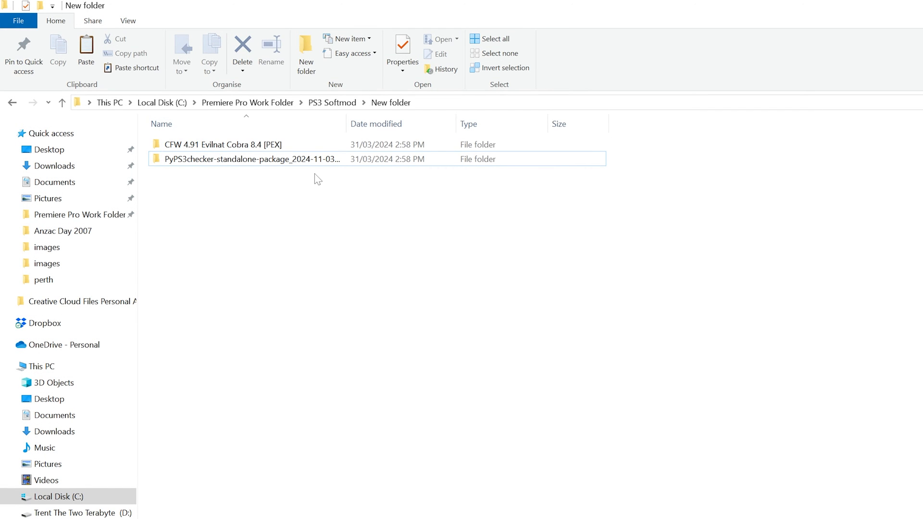
pyautogui.doubleClick(252, 158)
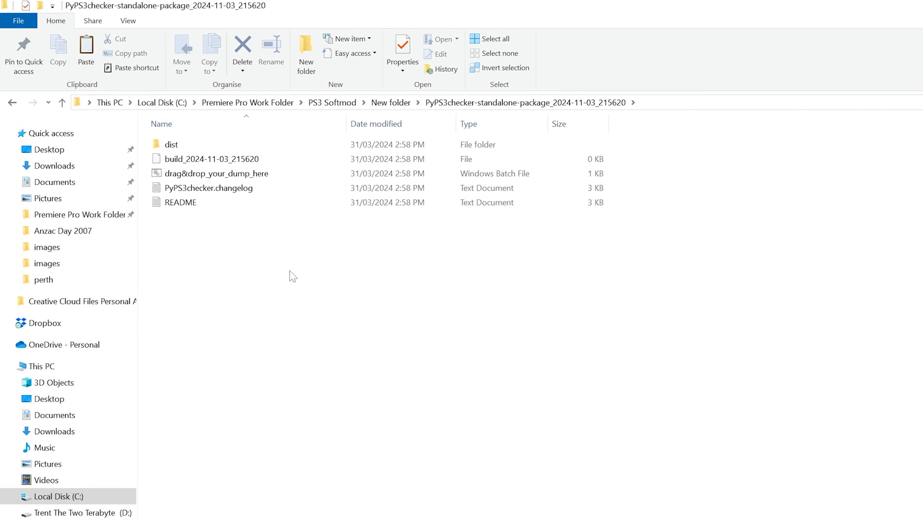
pyautogui.moveTo(311, 310)
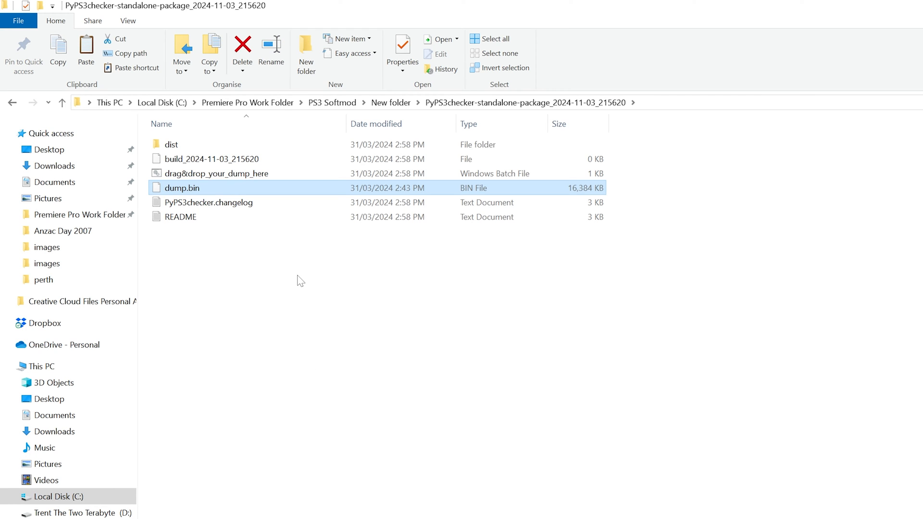
pyautogui.moveTo(197, 194)
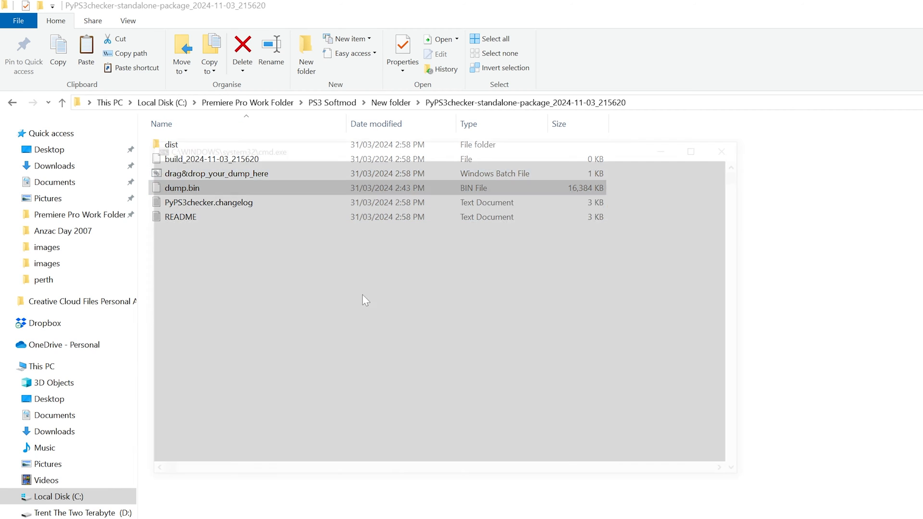
pyautogui.doubleClick(217, 173)
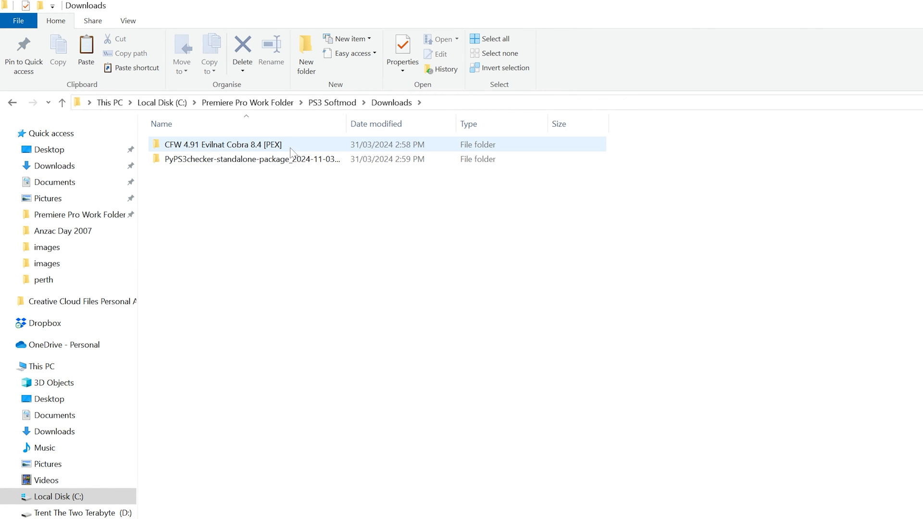
# Step: Copy the PS3 firmware folder from the CFW 4.91 Evilnat Cobra 8.4 [PEX] folder
pyautogui.doubleClick(222, 144)
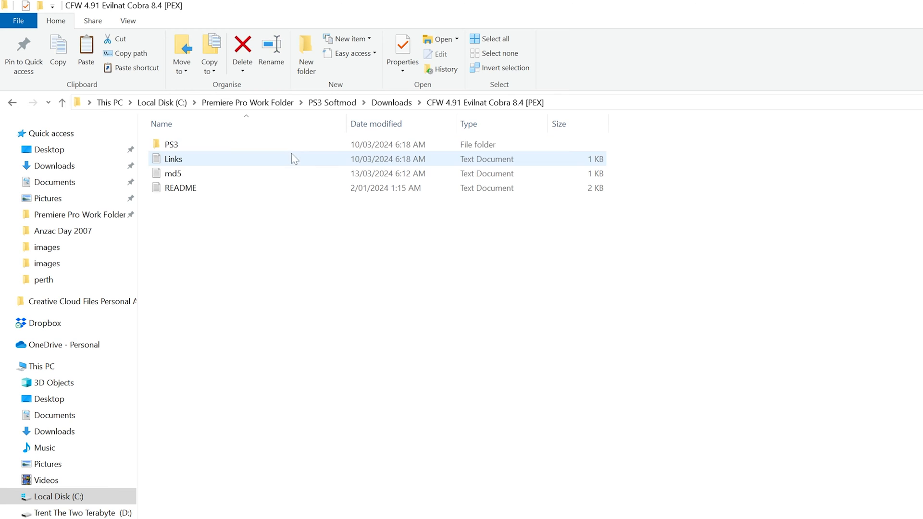
pyautogui.rightClick(171, 143)
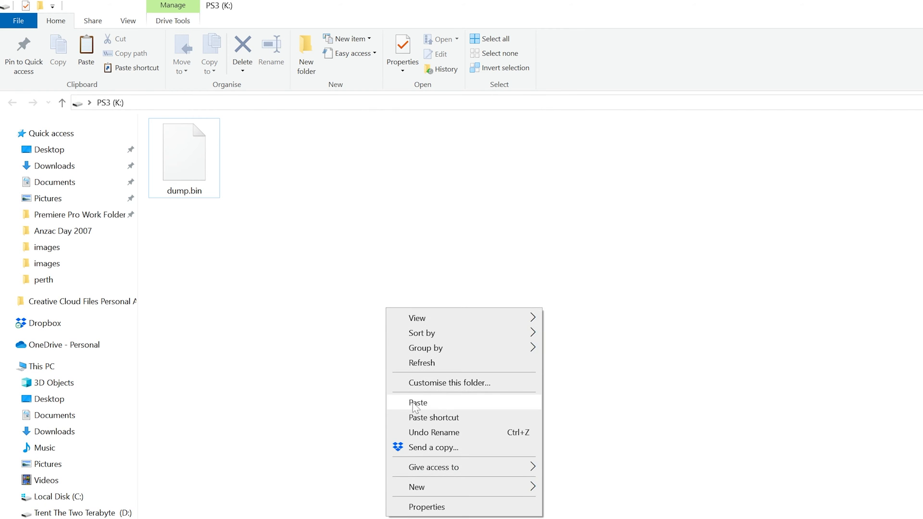
# Step: Paste the PS3 folder onto PS3 (K:) and locate PS3UPDAT.PUP in its UPDATE folder
pyautogui.click(418, 402)
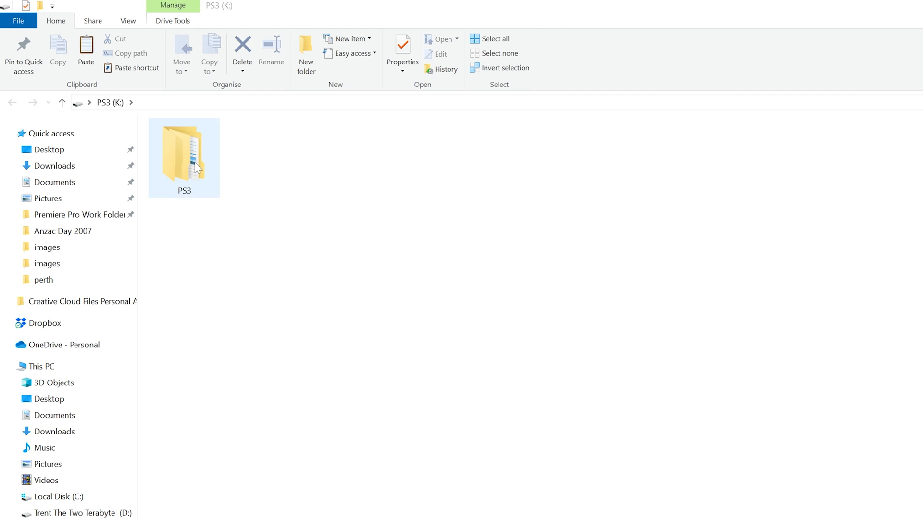
pyautogui.doubleClick(184, 152)
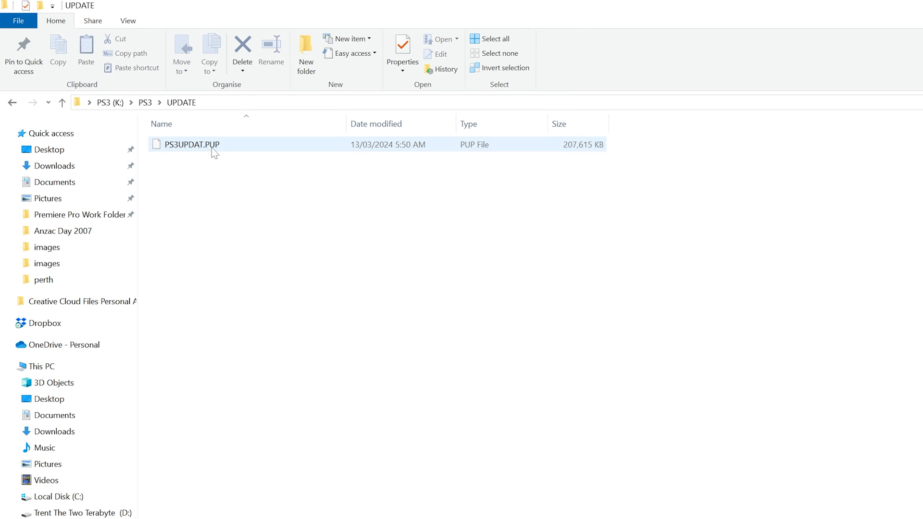
pyautogui.click(191, 144)
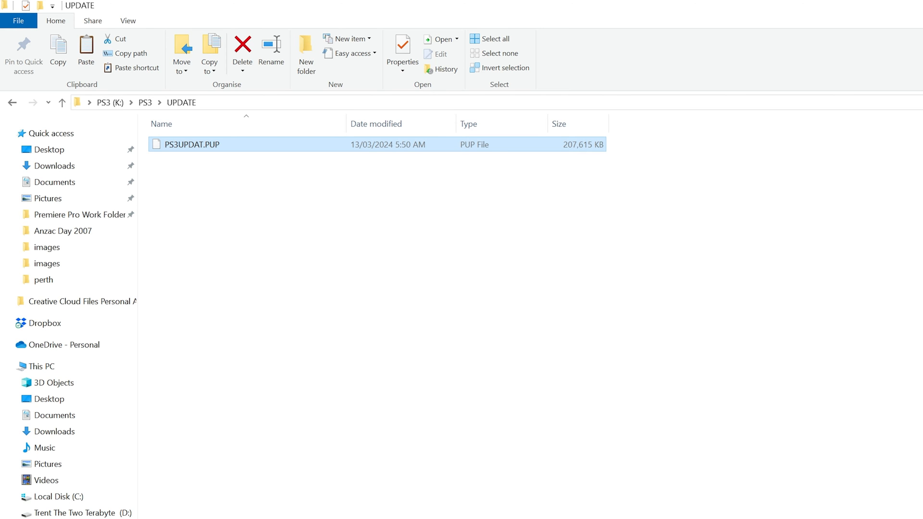
# Step: Drop PS3UPDAT.PUP into the online MD5 checksum tool and view the CFW folder's md5 file for comparison
pyautogui.moveTo(200, 145); pyautogui.dragTo(668, 286)
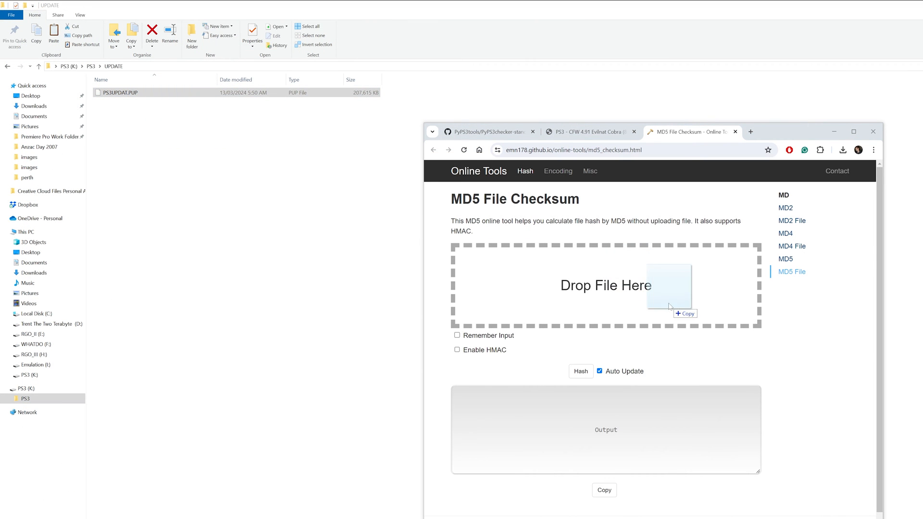
pyautogui.moveTo(118, 92); pyautogui.dragTo(606, 285)
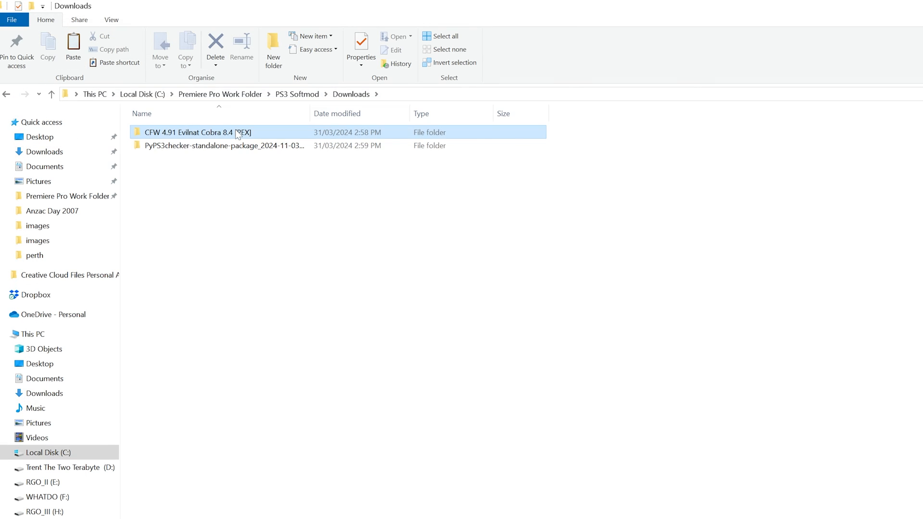
pyautogui.doubleClick(188, 132)
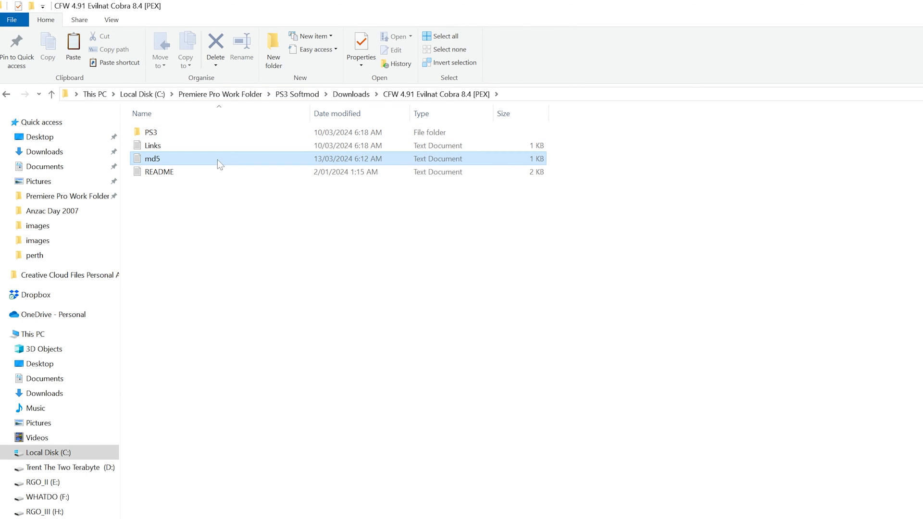
pyautogui.doubleClick(153, 158)
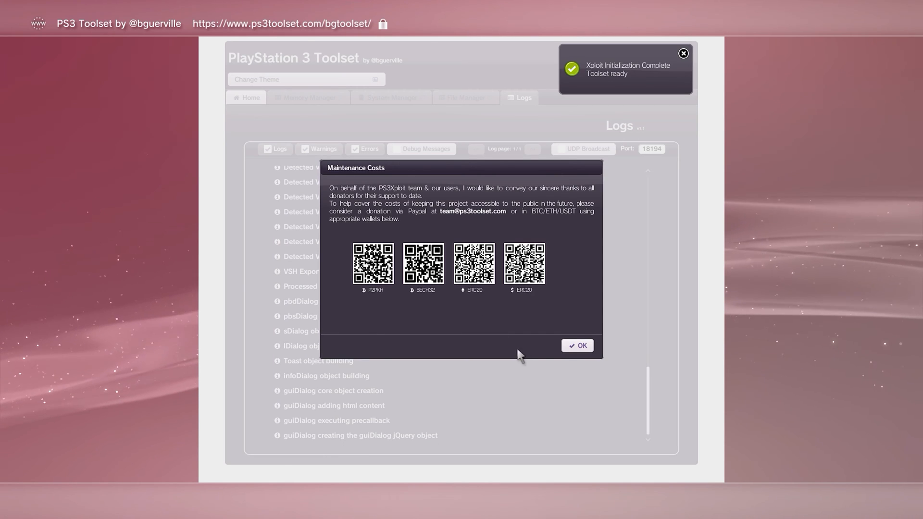
# Step: Dismiss the donation notice and show the System Manager flash memory overview
pyautogui.click(575, 345)
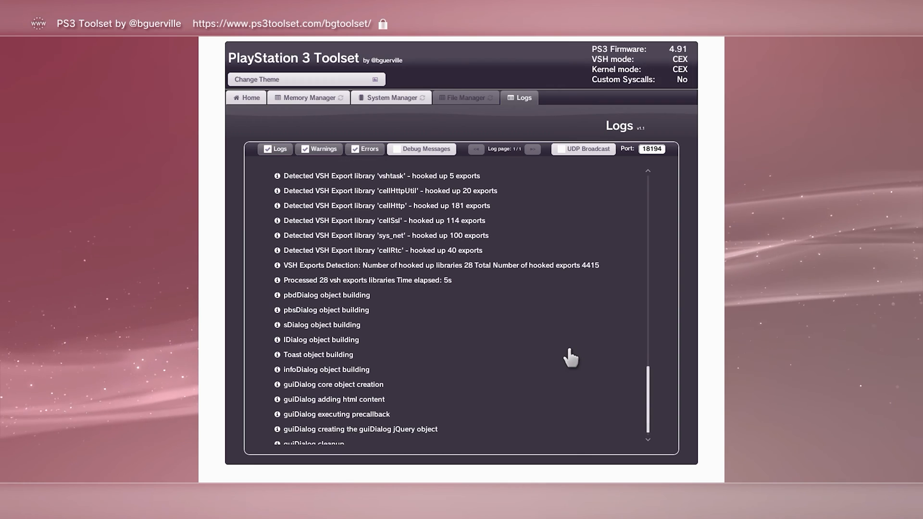
pyautogui.moveTo(391, 98)
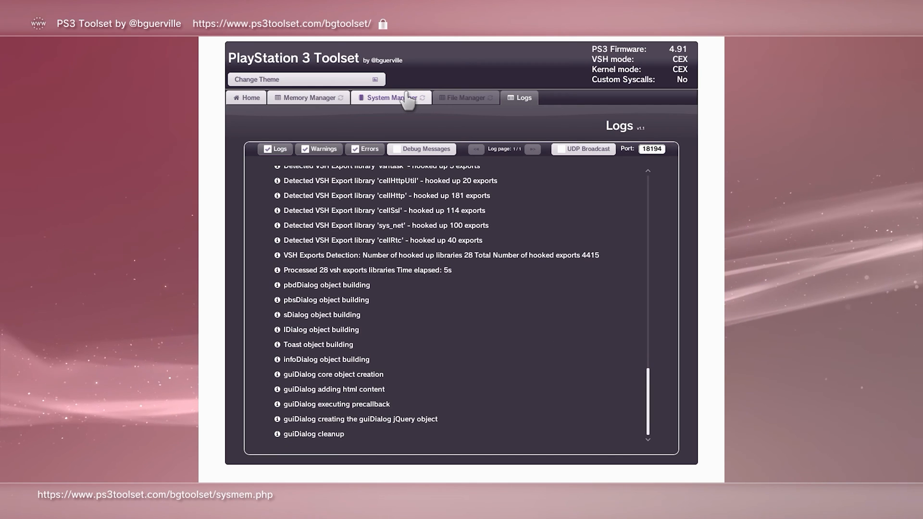
pyautogui.click(389, 98)
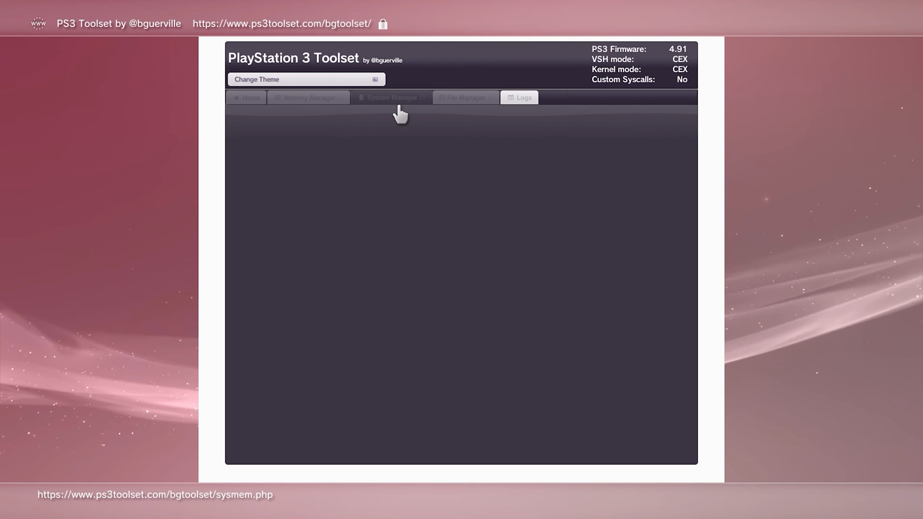
pyautogui.click(390, 97)
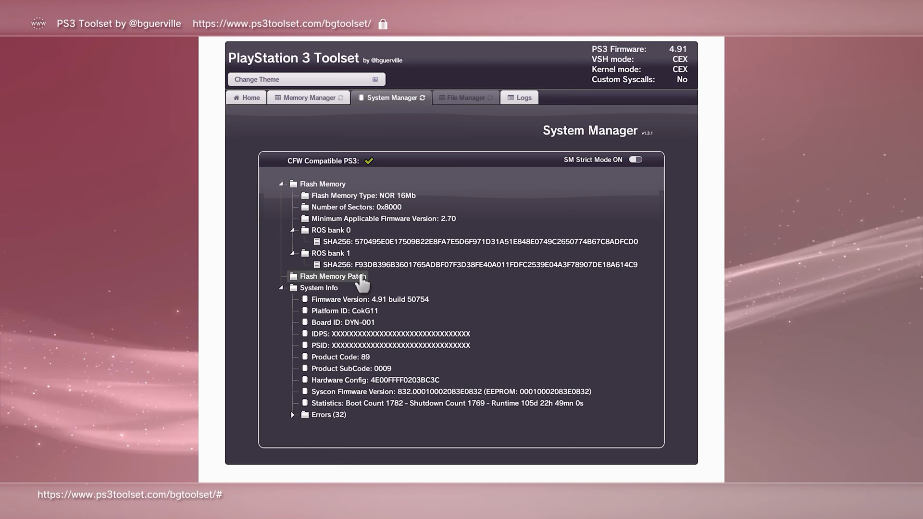
# Step: Download and validate the nofsm_patch_491.bin flash memory patch, then close the progress window
pyautogui.click(332, 276)
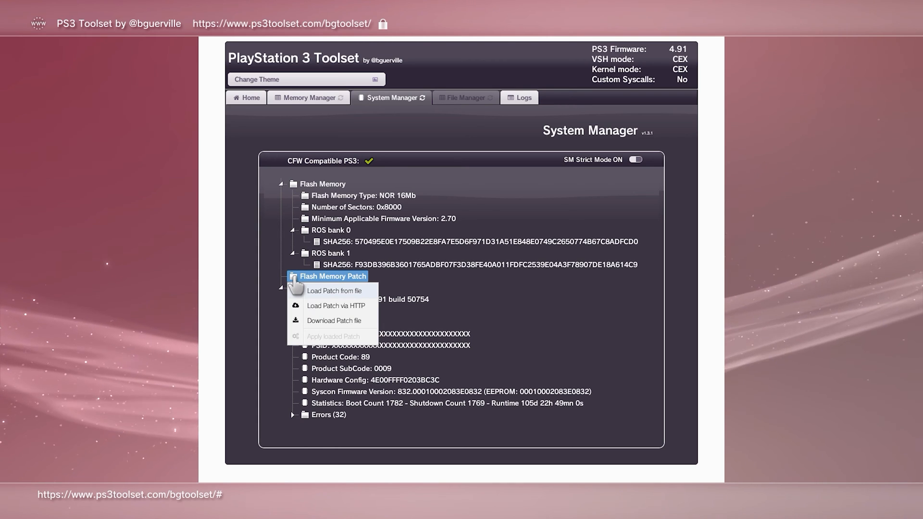
pyautogui.moveTo(301, 313)
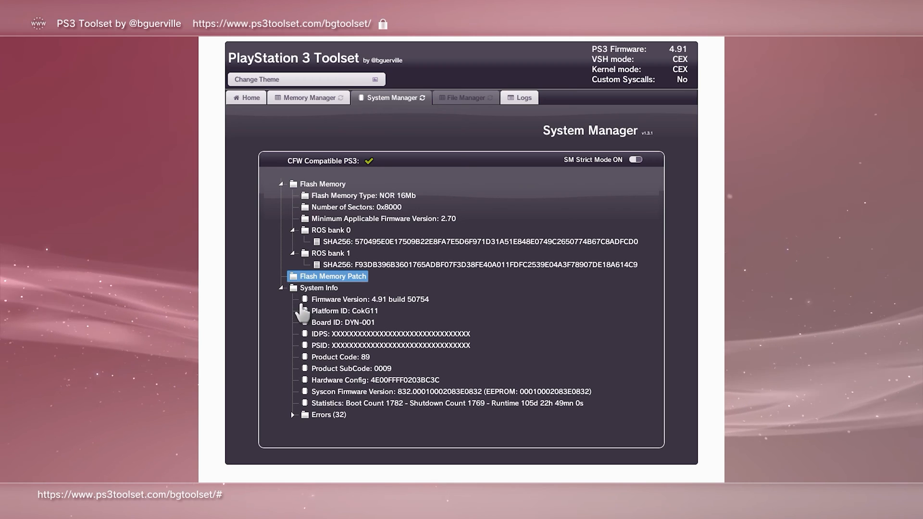
pyautogui.click(331, 276)
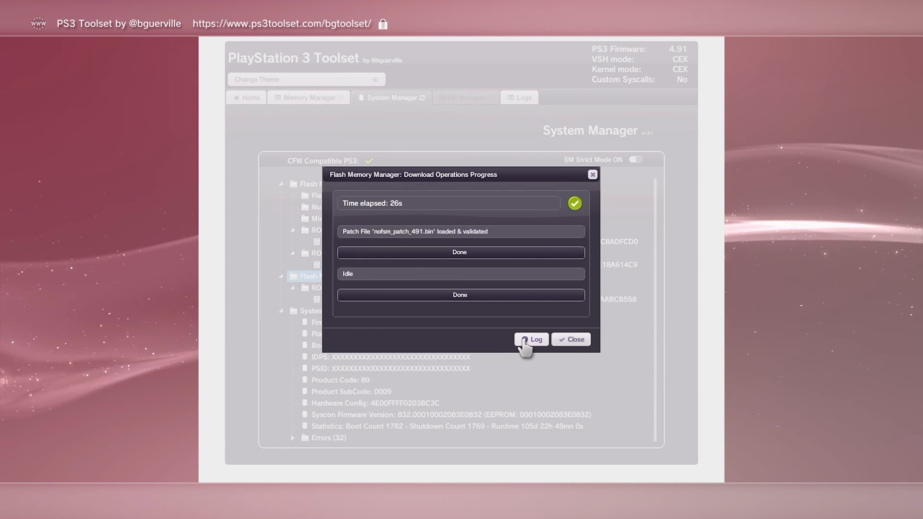
pyautogui.click(570, 339)
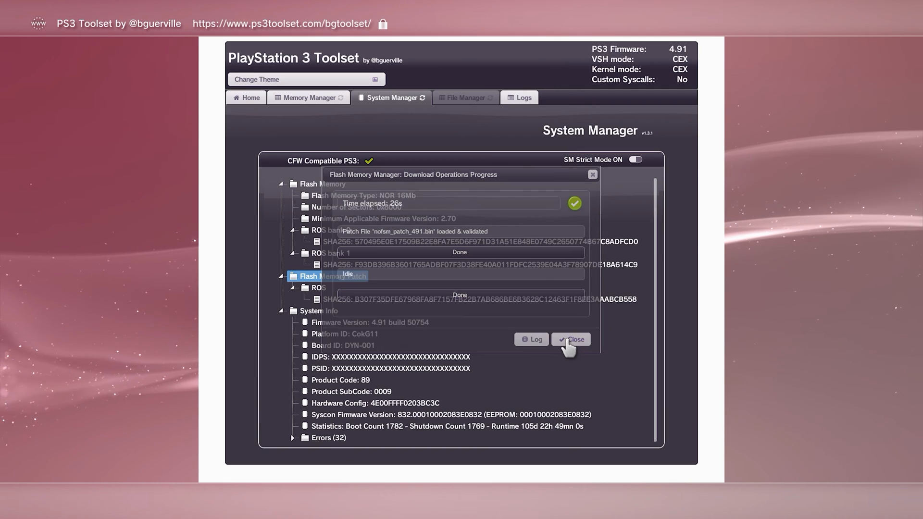
pyautogui.click(570, 340)
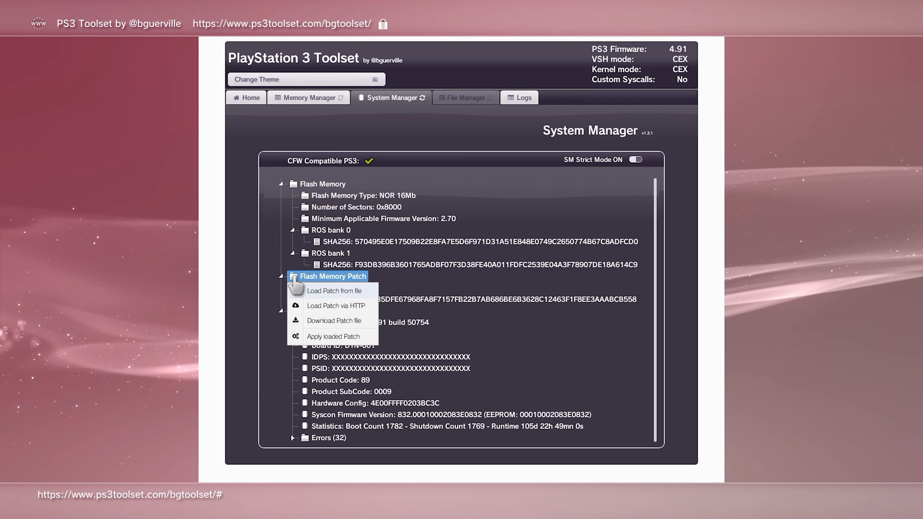
pyautogui.moveTo(321, 353)
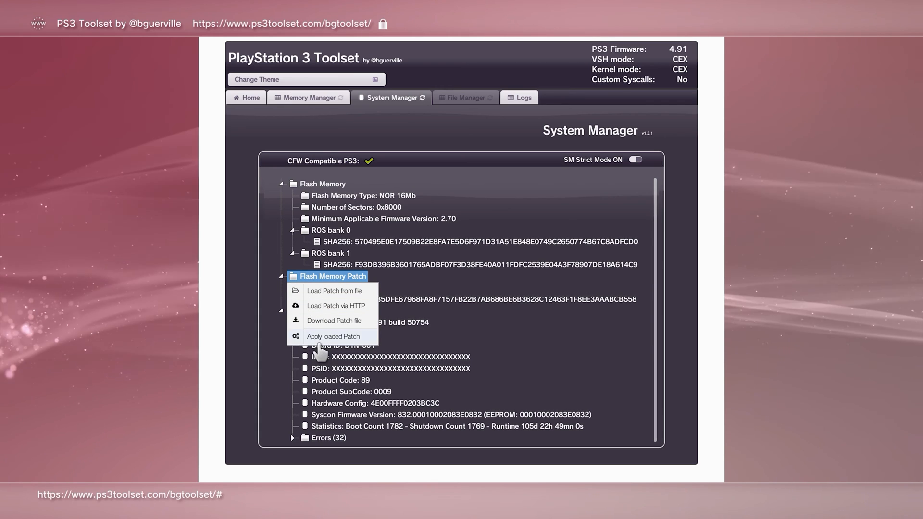
# Step: Apply the loaded patch to flash memory and confirm the warning to start patching
pyautogui.click(334, 336)
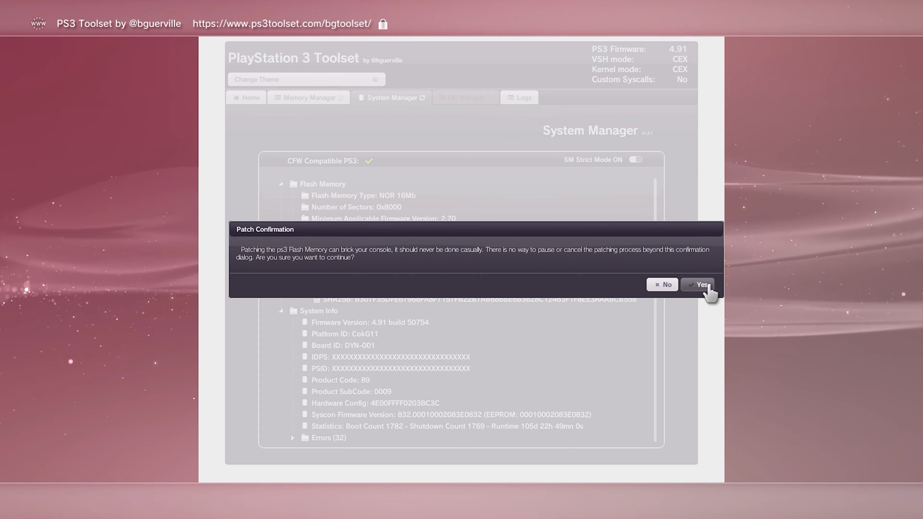
pyautogui.click(699, 288)
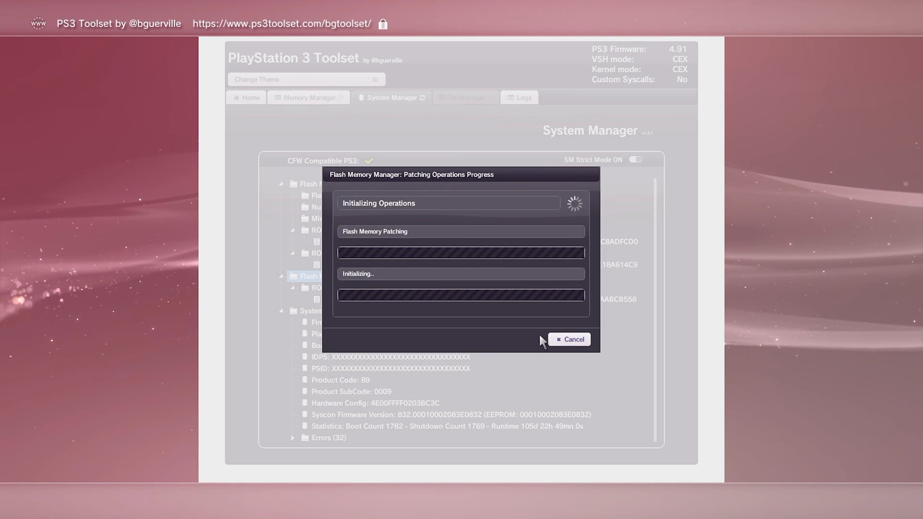
pyautogui.moveTo(489, 341)
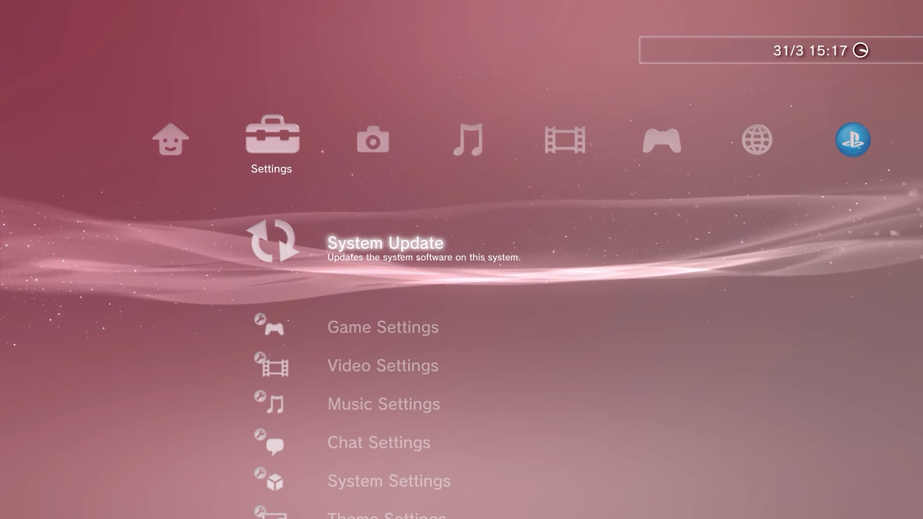
# Step: Start System Update from Settings, choose the update method and begin installing
pyautogui.click(384, 242)
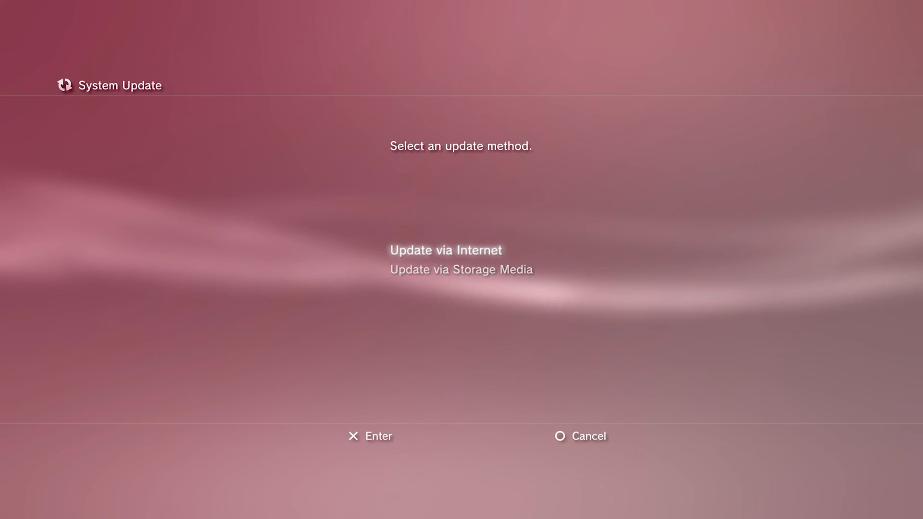
pyautogui.click(460, 269)
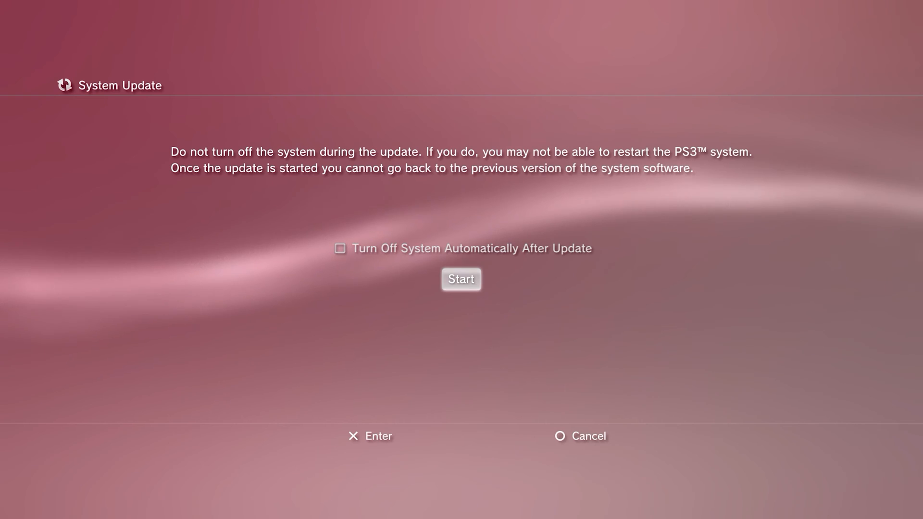
pyautogui.click(460, 279)
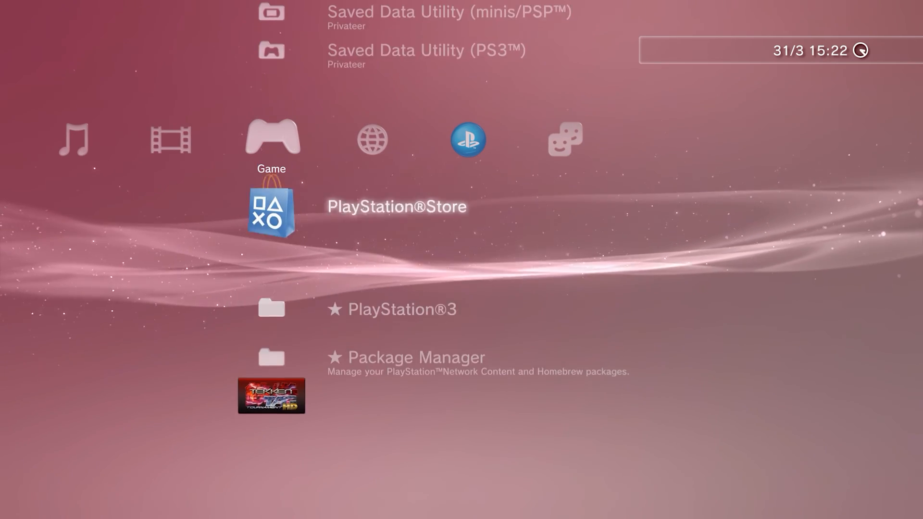
pyautogui.scroll(-3)
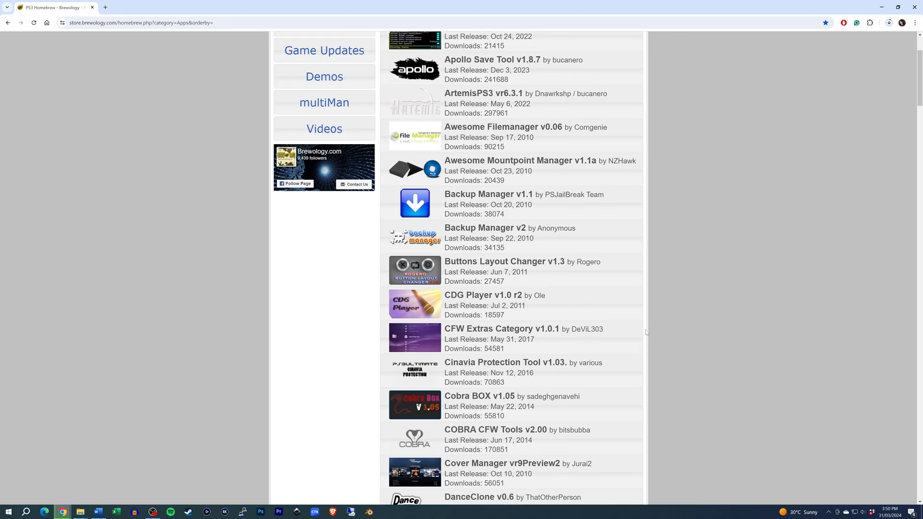
# Step: Locate IRISMAN v4.91 in the Brewology apps list and download the Full Edition package
pyautogui.scroll(-3)
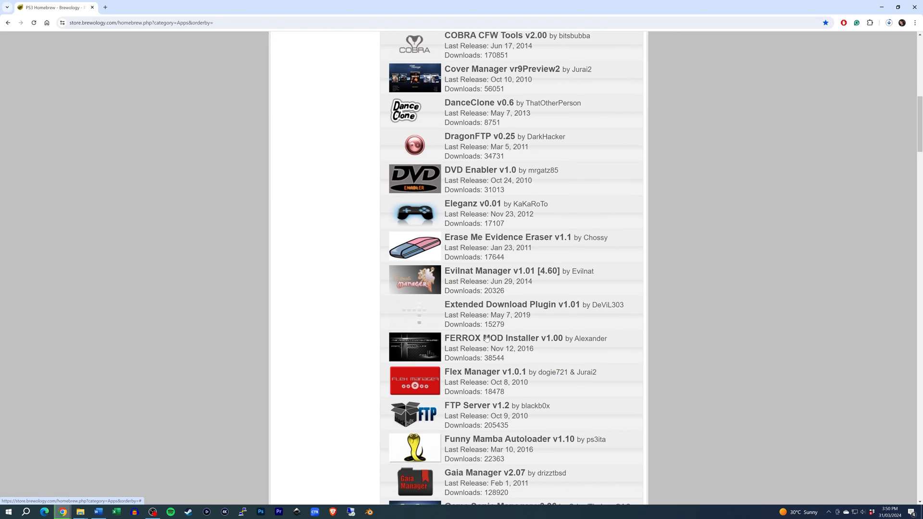
pyautogui.scroll(-3)
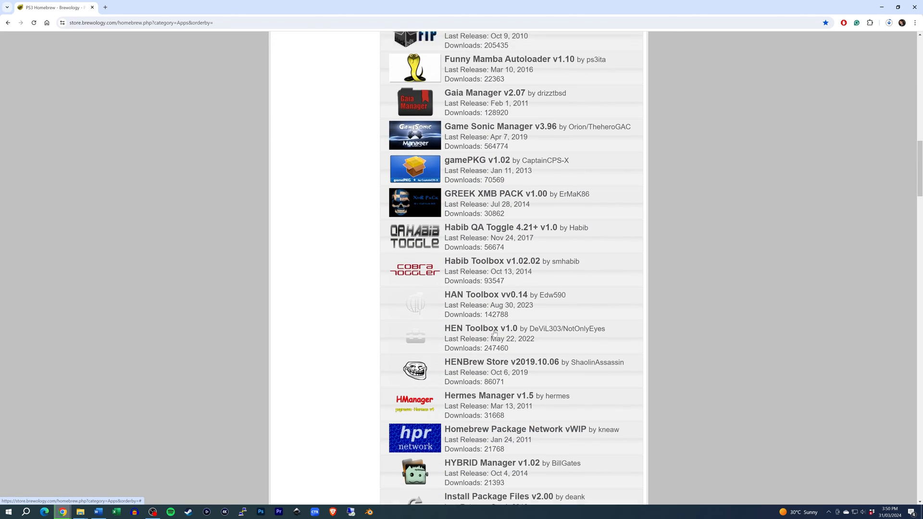
pyautogui.scroll(-3)
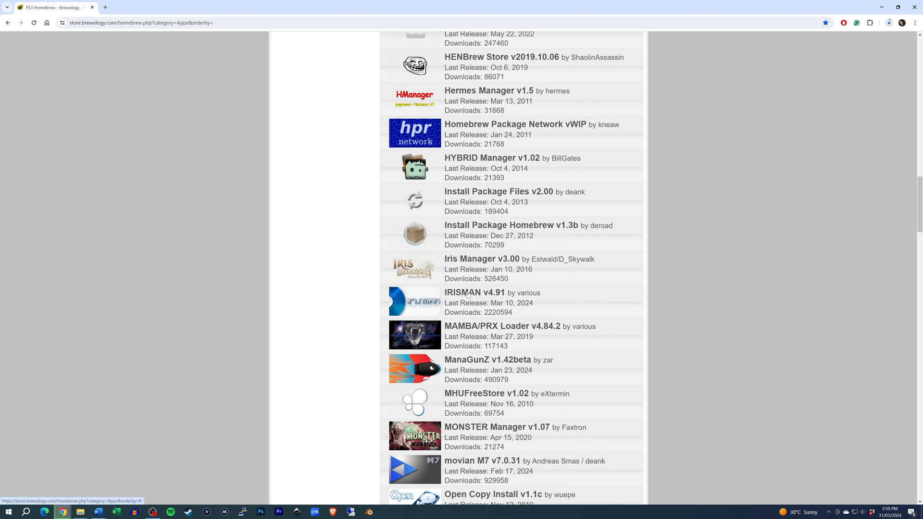
pyautogui.click(475, 292)
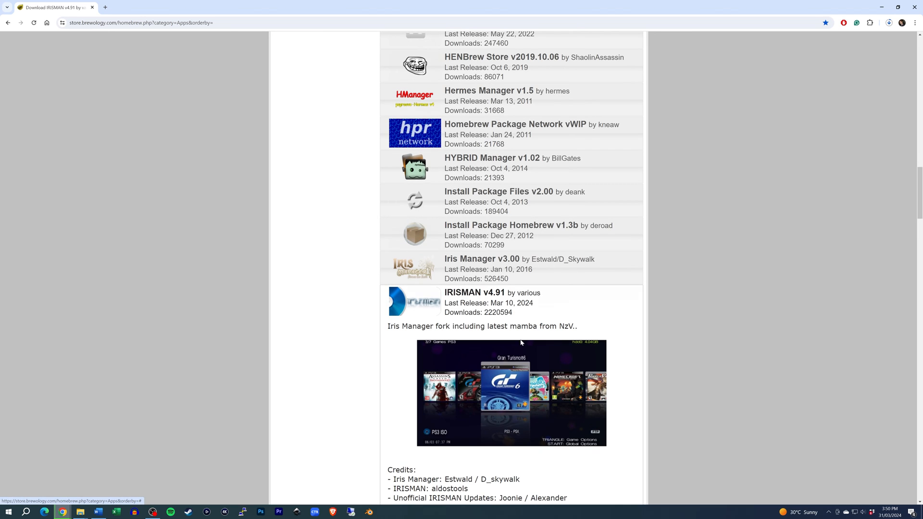
pyautogui.scroll(-3)
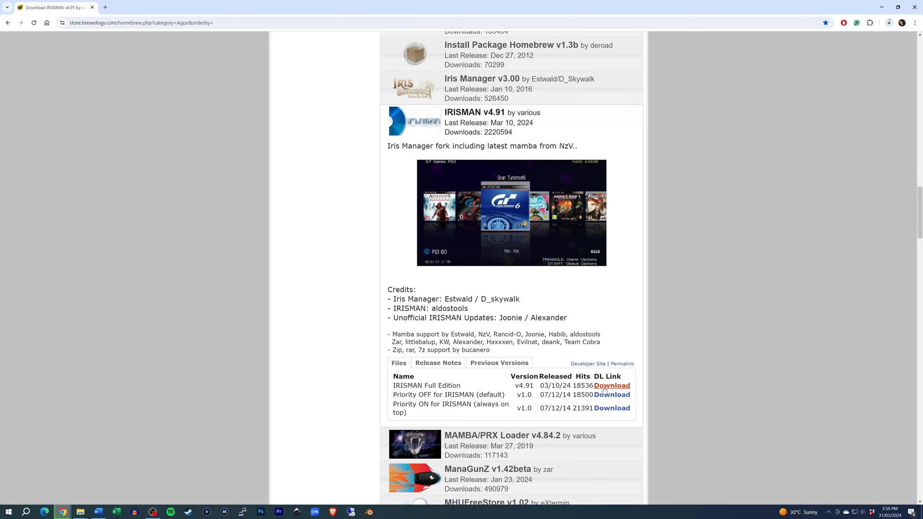
pyautogui.click(612, 385)
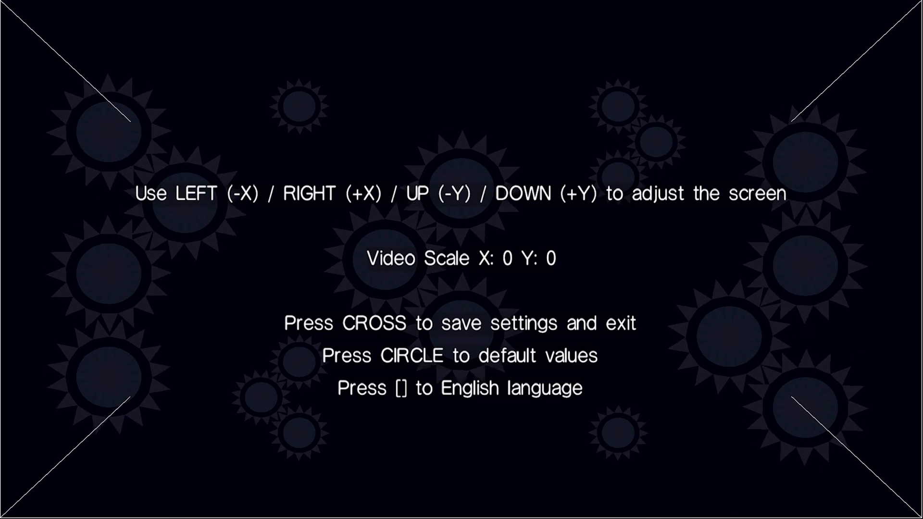
# Step: Save IRISMAN's screen settings, then enter Tools and the File Manager
pyautogui.press('cross')
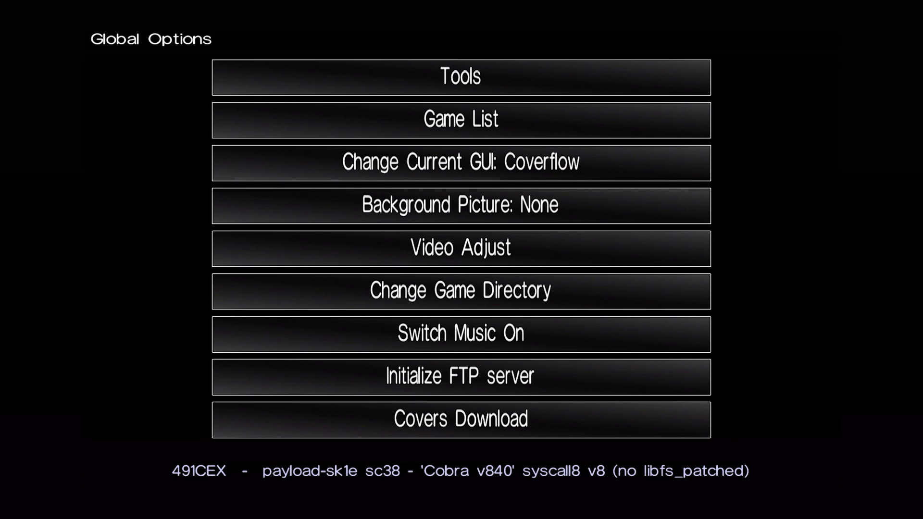
pyautogui.click(460, 77)
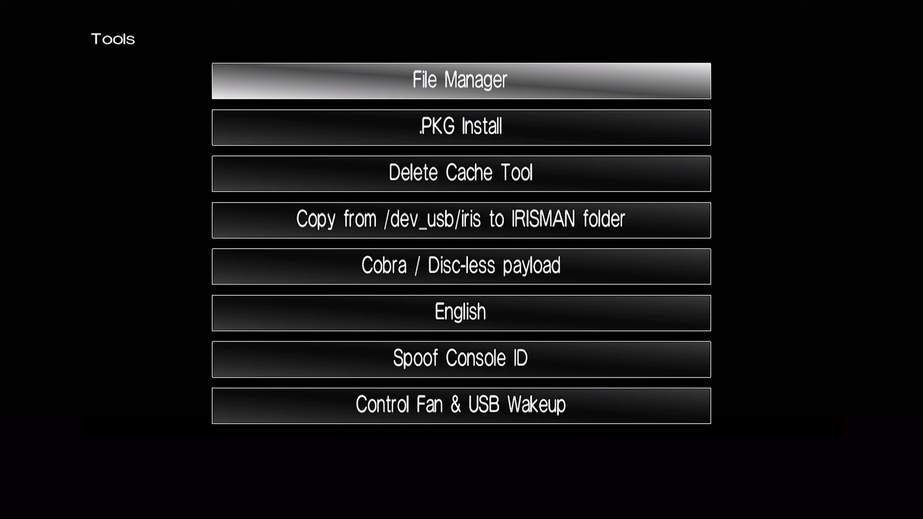
pyautogui.click(459, 81)
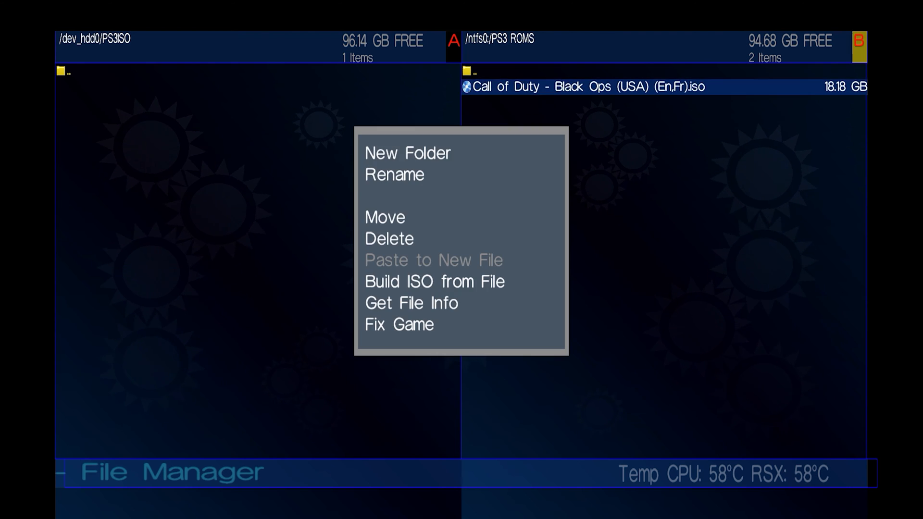
# Step: Copy the Call of Duty Black Ops ISO to /dev_hdd0/PS3ISO and return to the game list
pyautogui.click(384, 217)
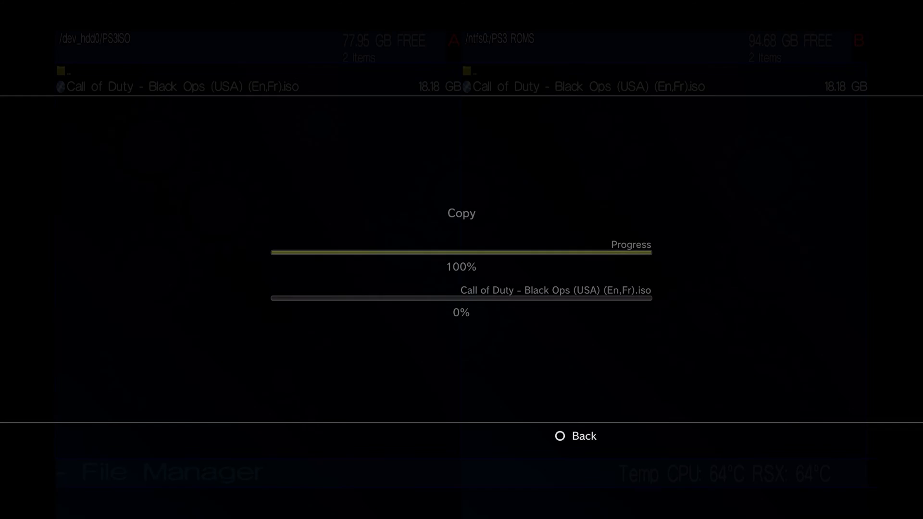
pyautogui.click(559, 436)
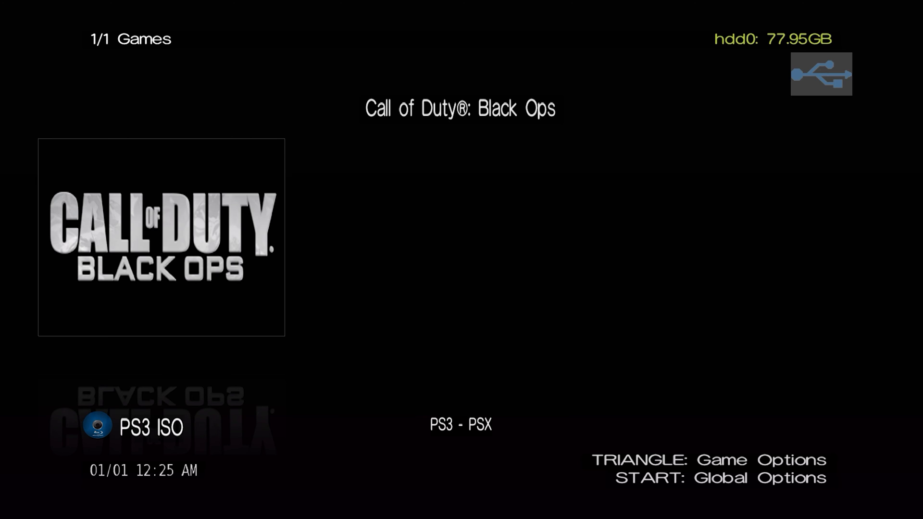